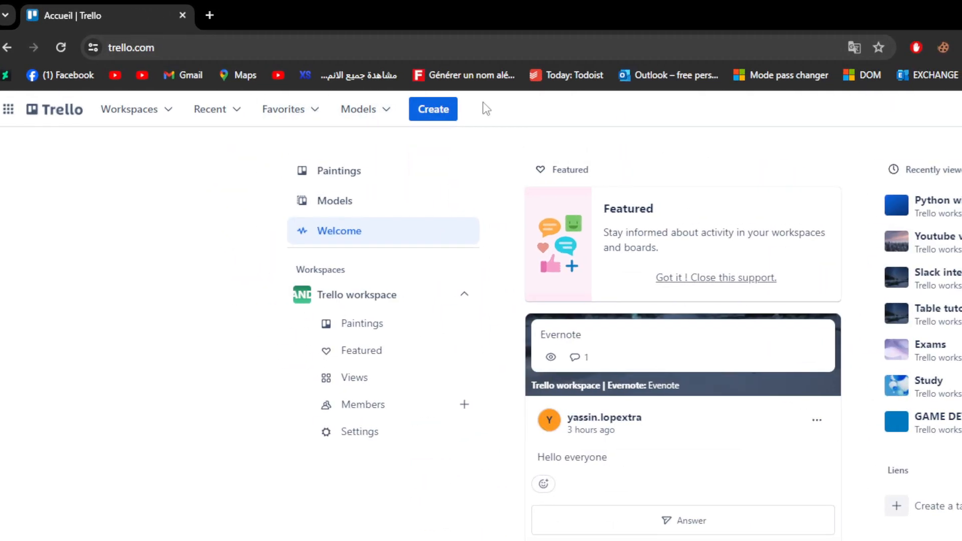
- Create a private board titled 'Microsoft Teams' using the dark night wallpaper
{"action": "left_click", "coordinate": [433, 108]}
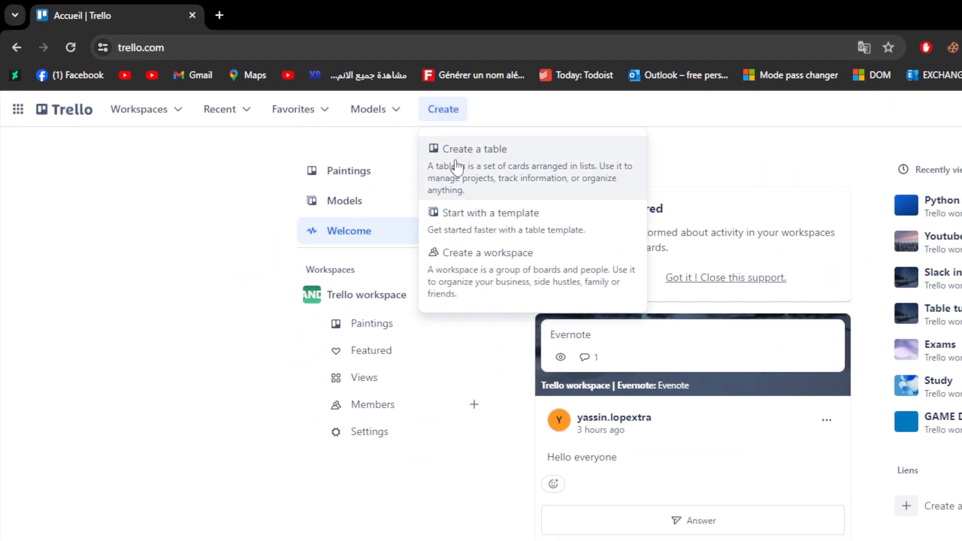
{"action": "left_click", "coordinate": [475, 149]}
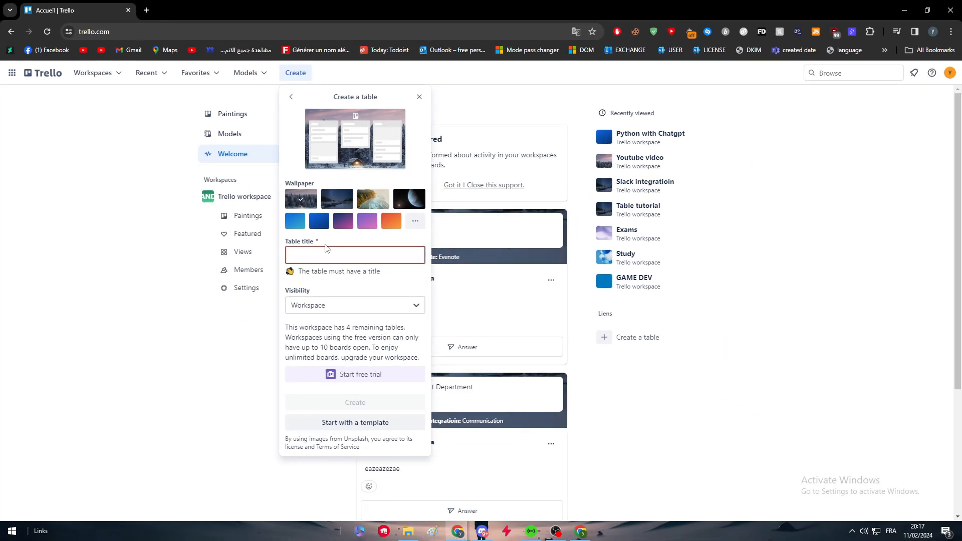
{"action": "left_click", "coordinate": [336, 199]}
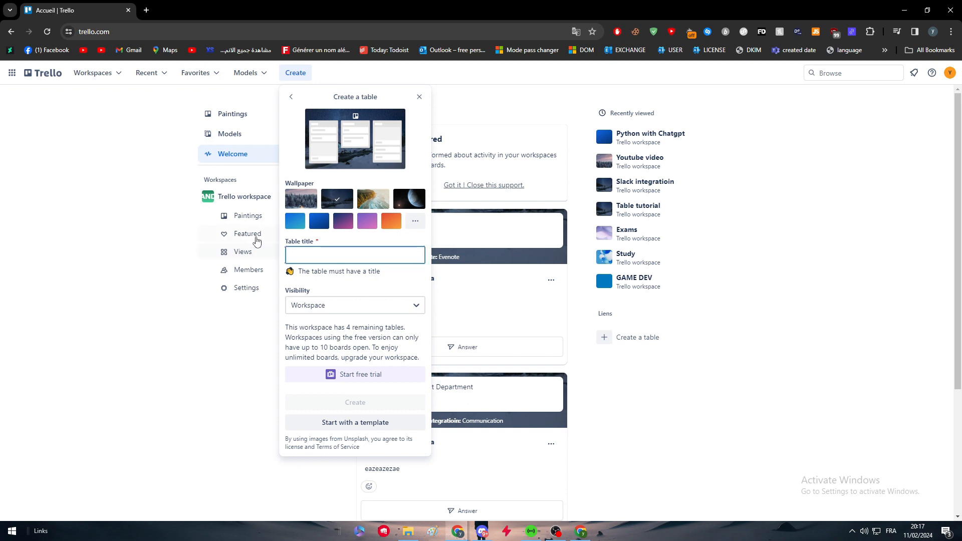
{"action": "type", "text": "Microsoft T"}
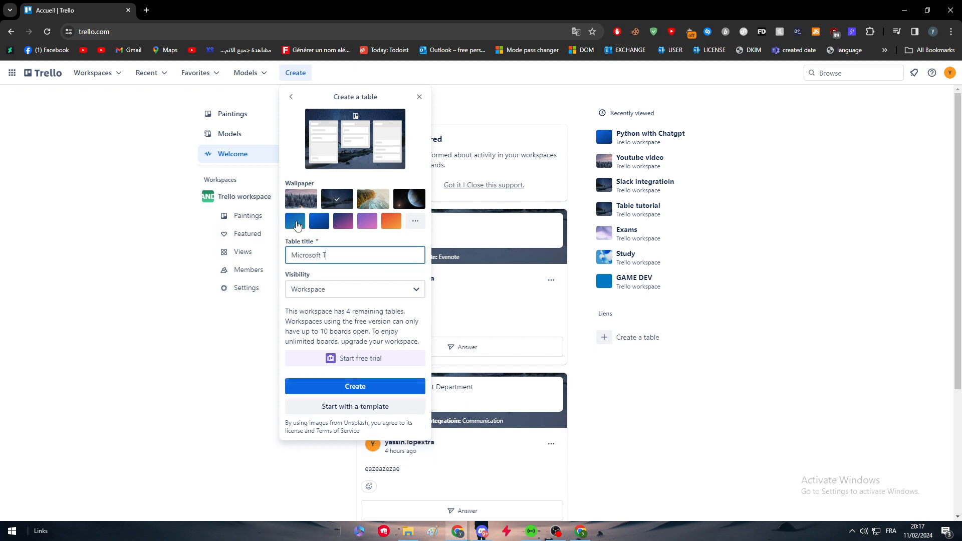
{"action": "type", "text": "eams"}
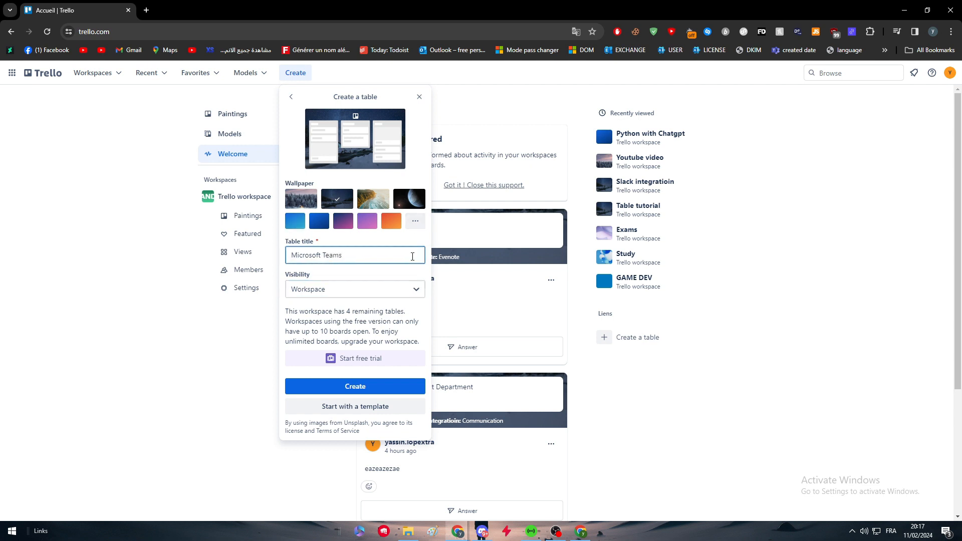
{"action": "left_click", "coordinate": [354, 289]}
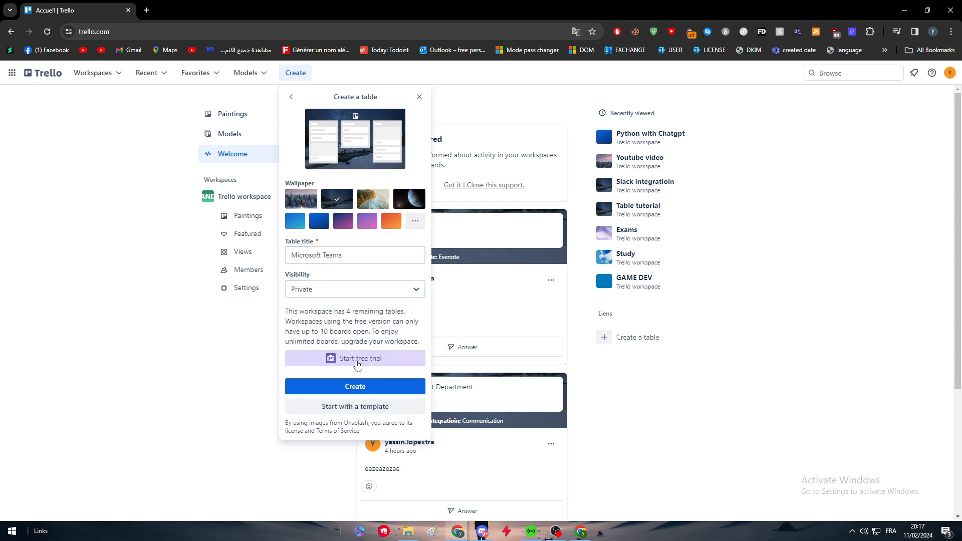
{"action": "left_click", "coordinate": [354, 386]}
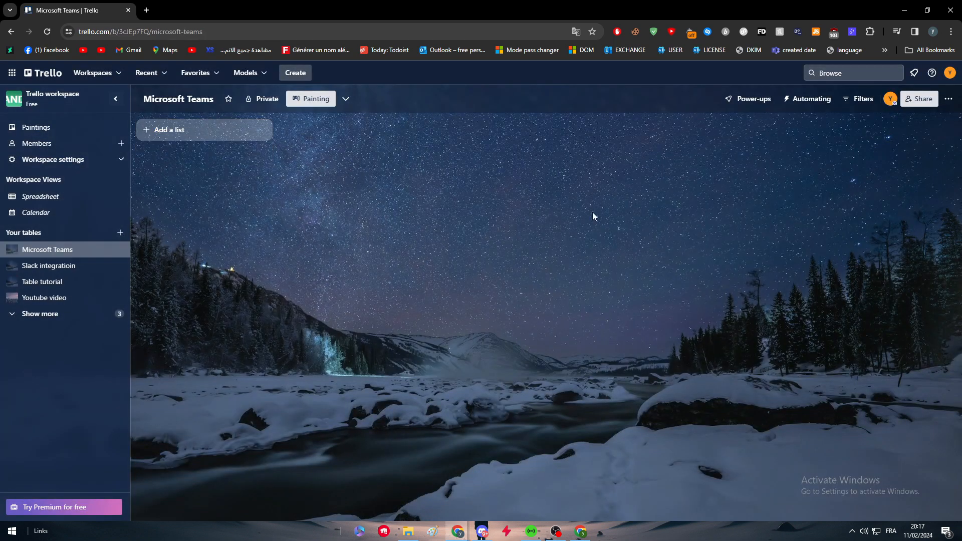
{"action": "mouse_move", "coordinate": [559, 364]}
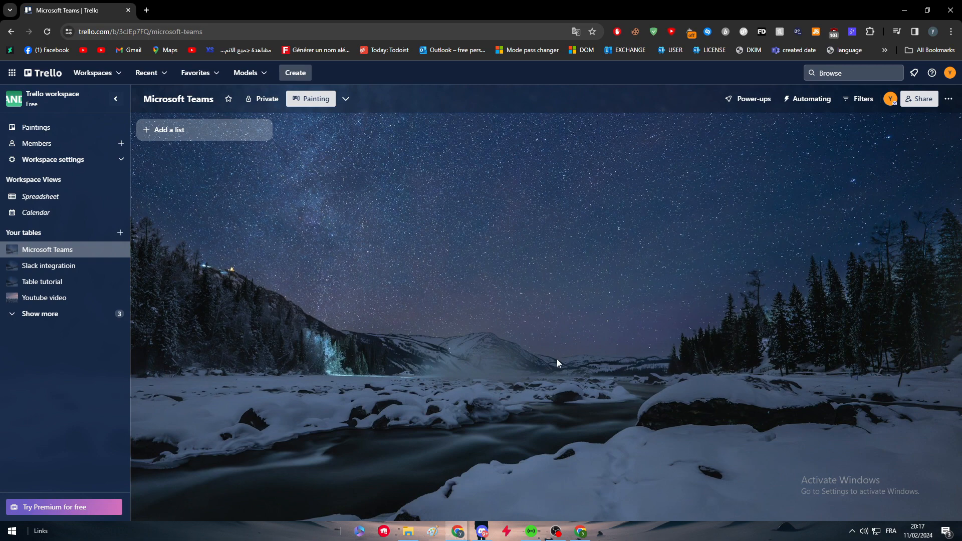
{"action": "mouse_move", "coordinate": [469, 344]}
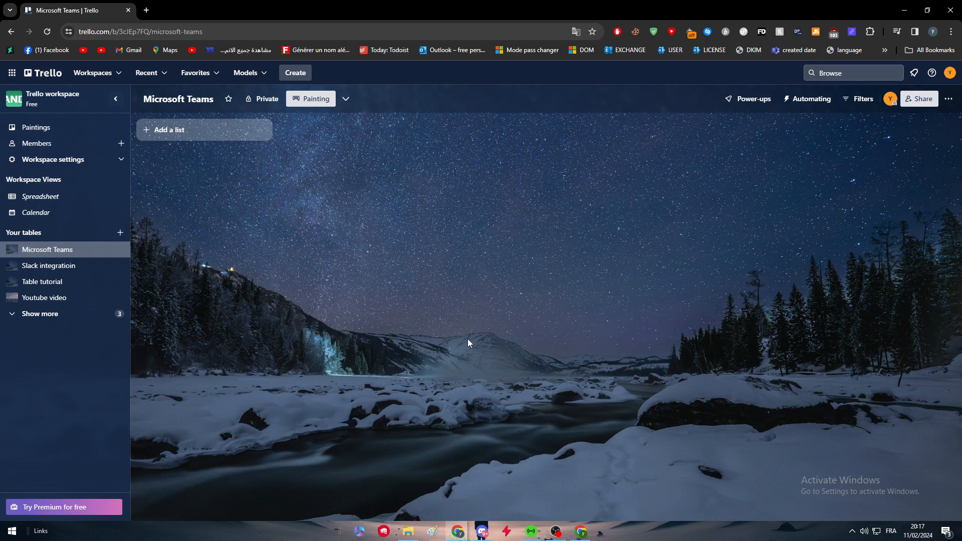
{"action": "mouse_move", "coordinate": [212, 99]}
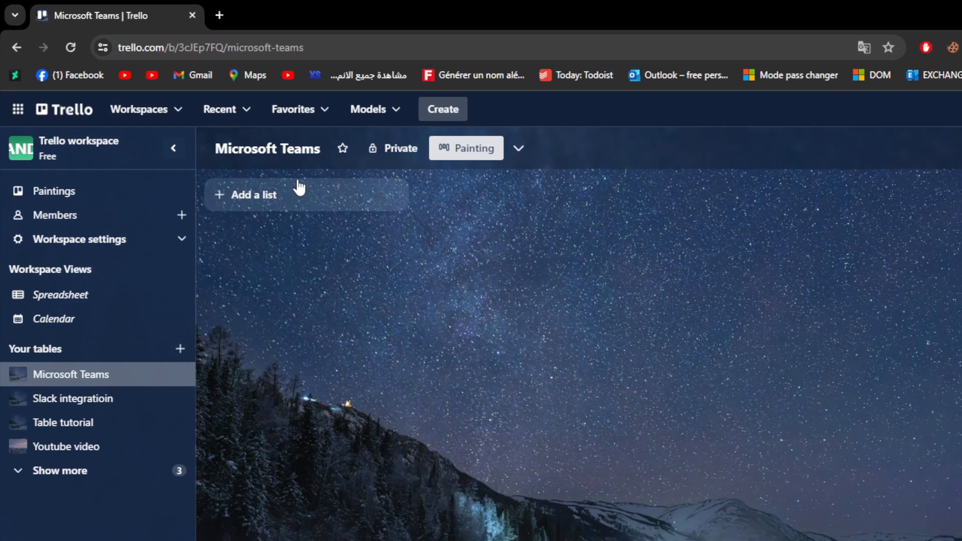
- Add a list named 'To do list' to the board
{"action": "left_click", "coordinate": [253, 195]}
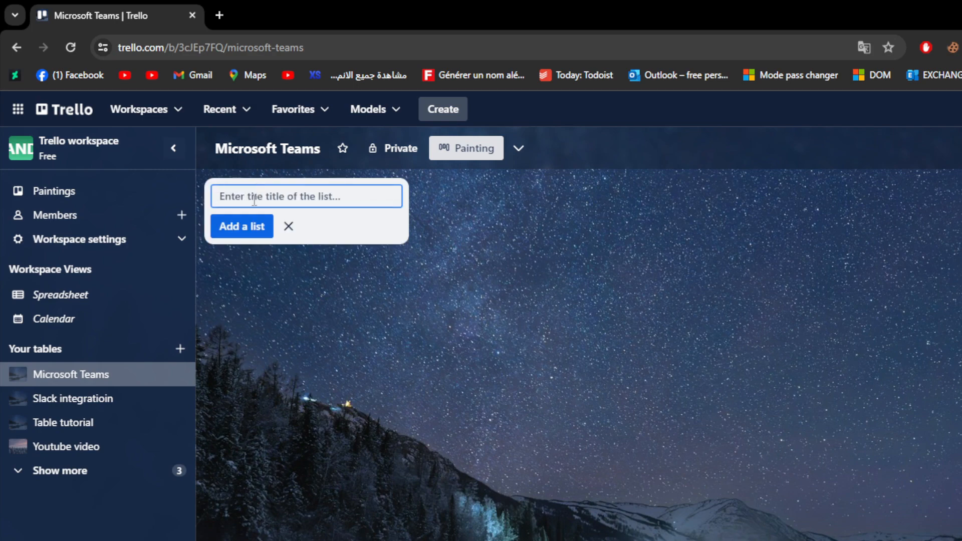
{"action": "type", "text": "T"}
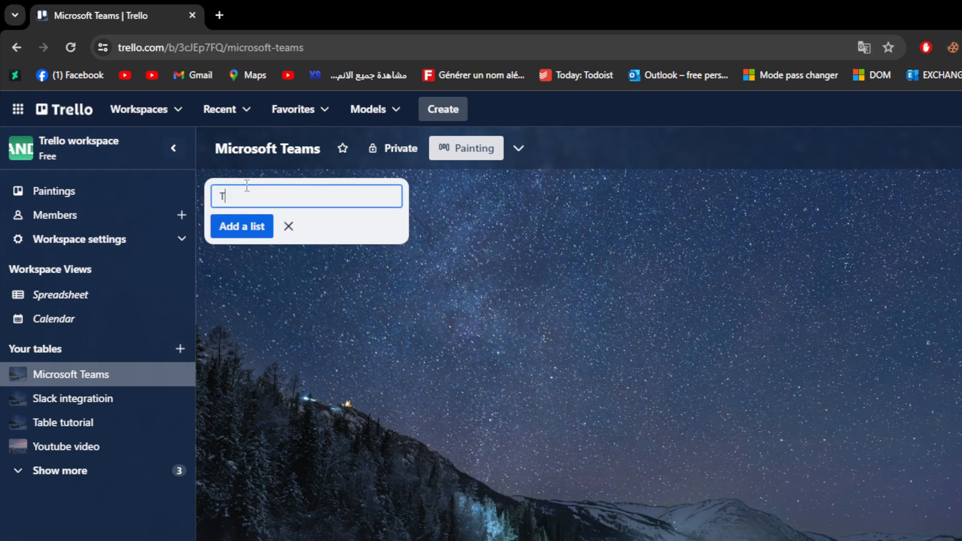
{"action": "type", "text": "To do list"}
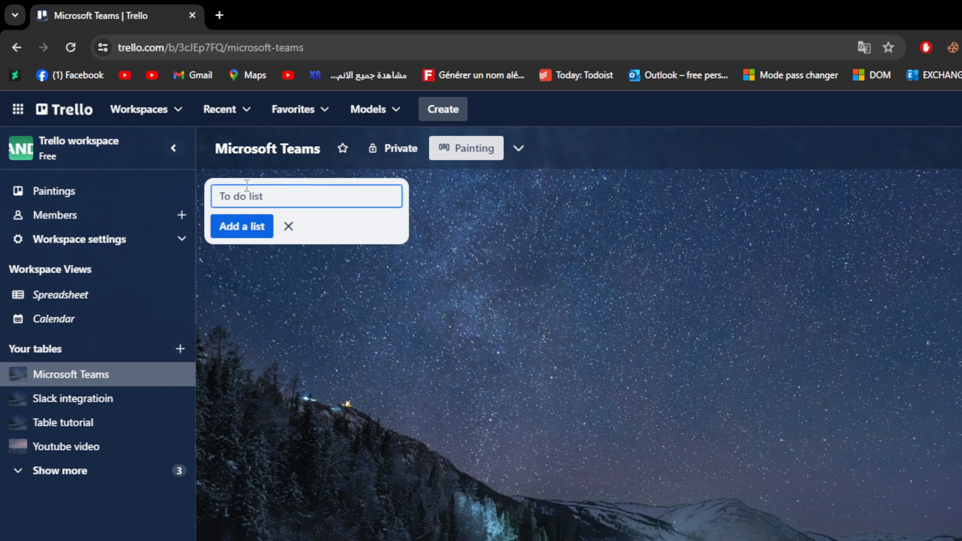
{"action": "mouse_move", "coordinate": [245, 242]}
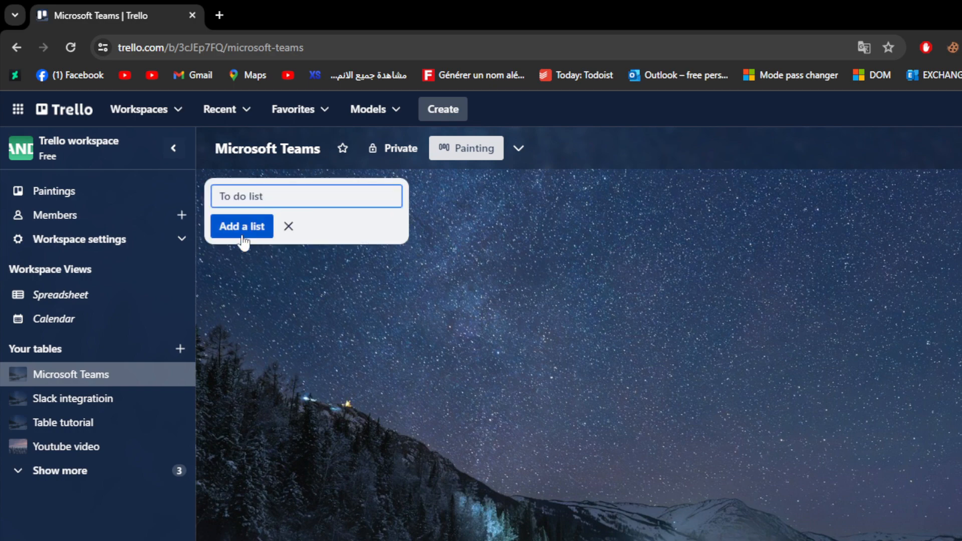
{"action": "left_click", "coordinate": [241, 226]}
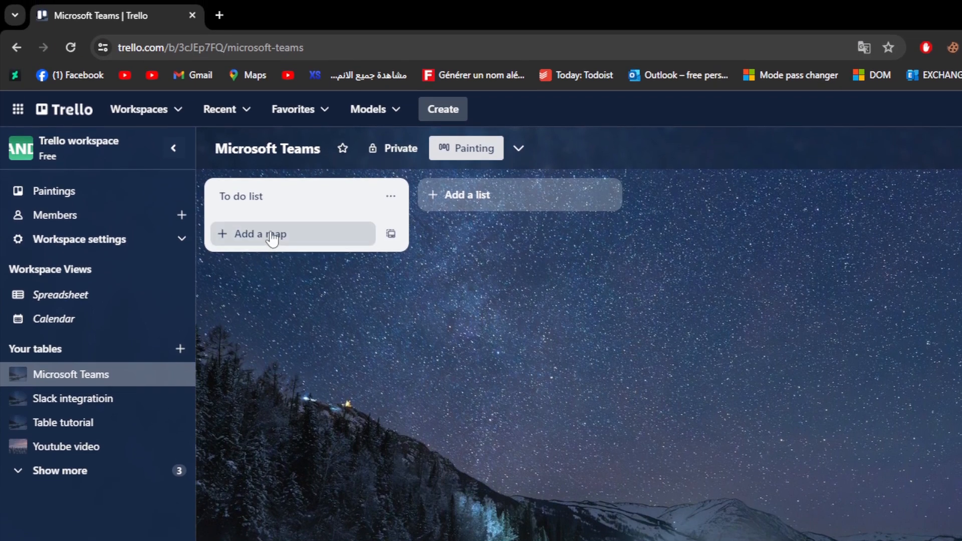
- Add a 'Wake up at 8 am' card to the To do list
{"action": "left_click", "coordinate": [271, 234]}
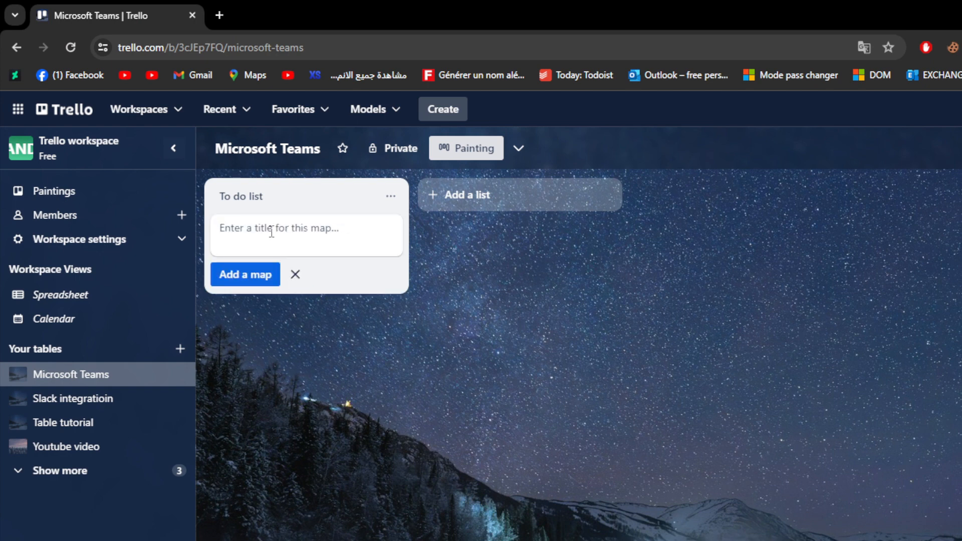
{"action": "type", "text": "Wake up at 8 am"}
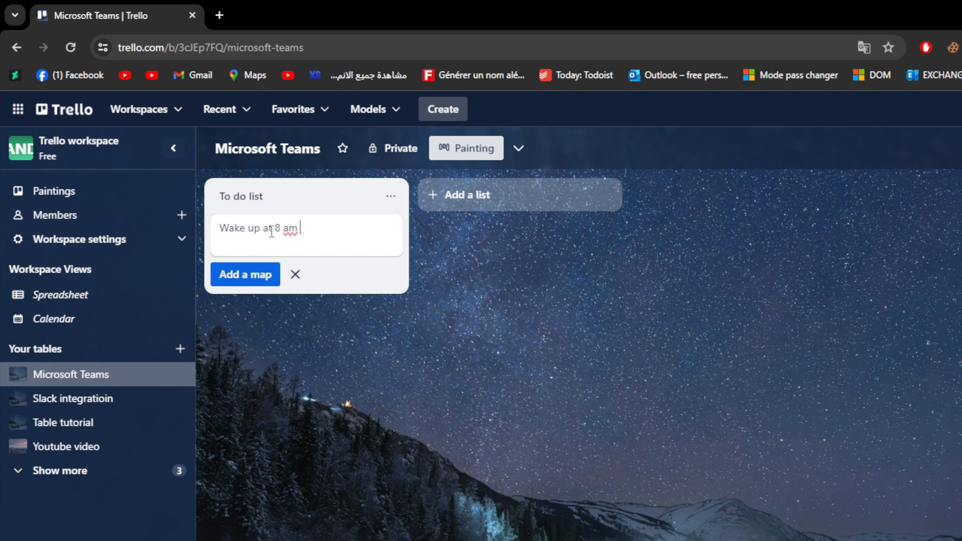
{"action": "left_click", "coordinate": [244, 274]}
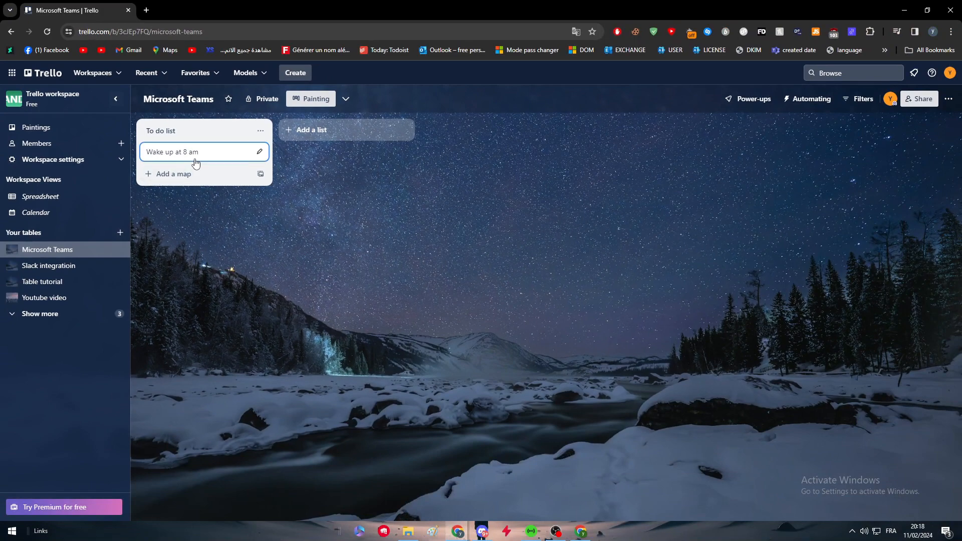
- Open the 'Wake up at 8 am' card's detail window
{"action": "left_click", "coordinate": [196, 152]}
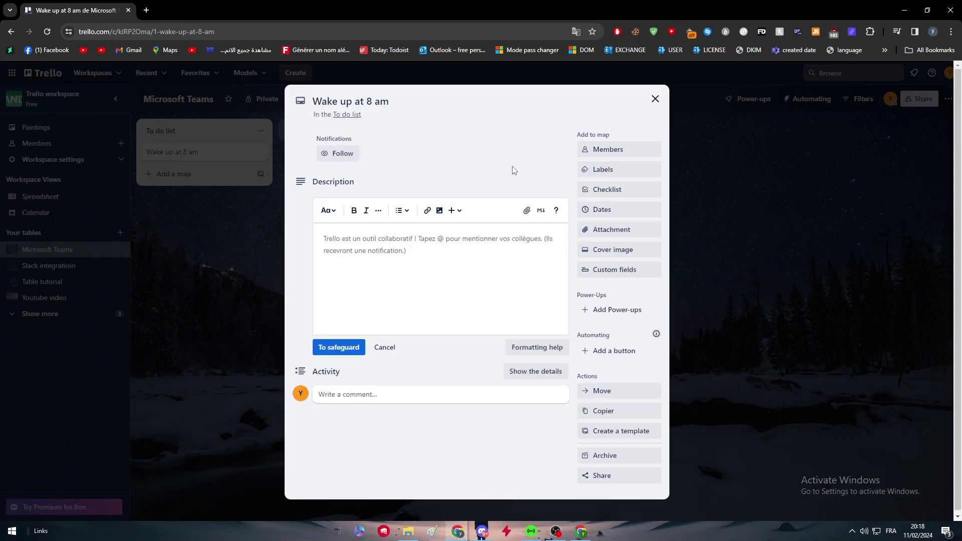
{"action": "mouse_move", "coordinate": [685, 295]}
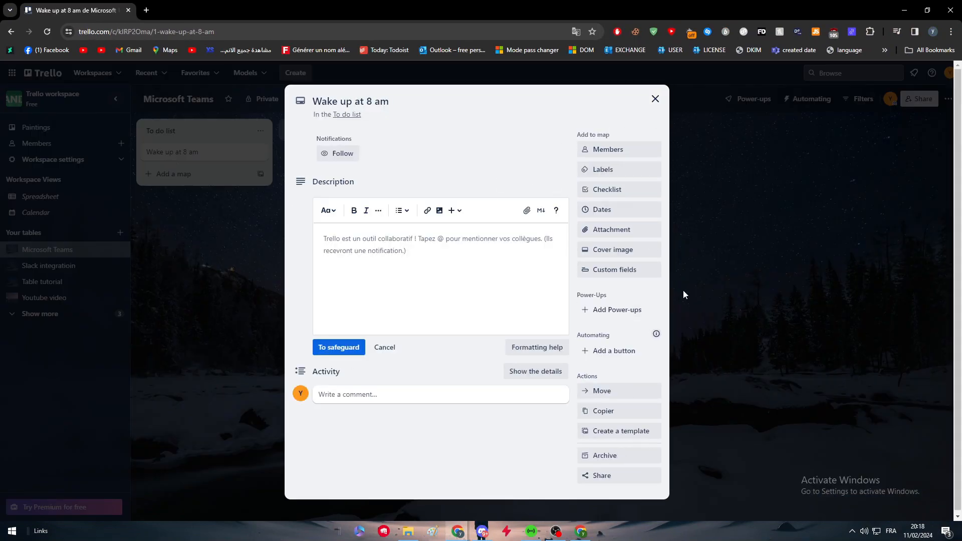
{"action": "mouse_move", "coordinate": [542, 210]}
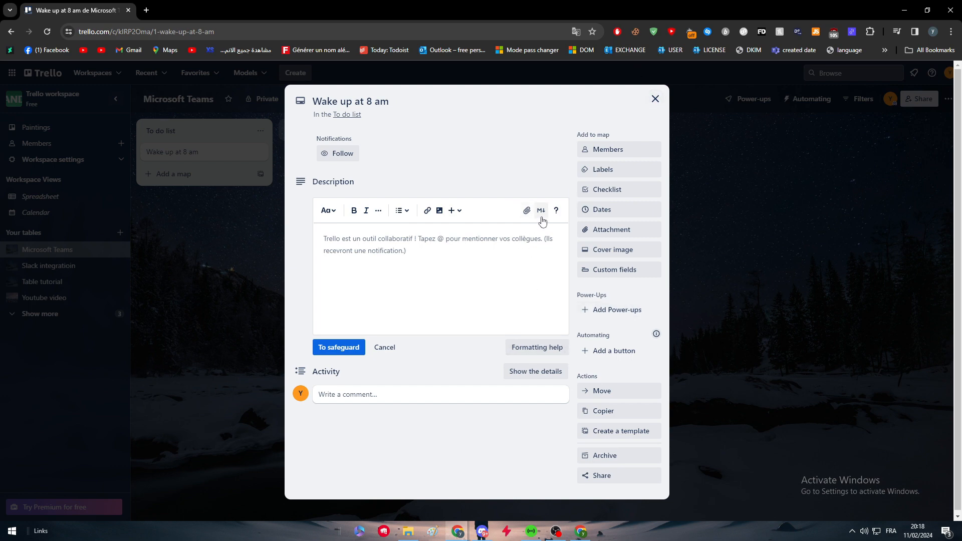
{"action": "mouse_move", "coordinate": [566, 80]}
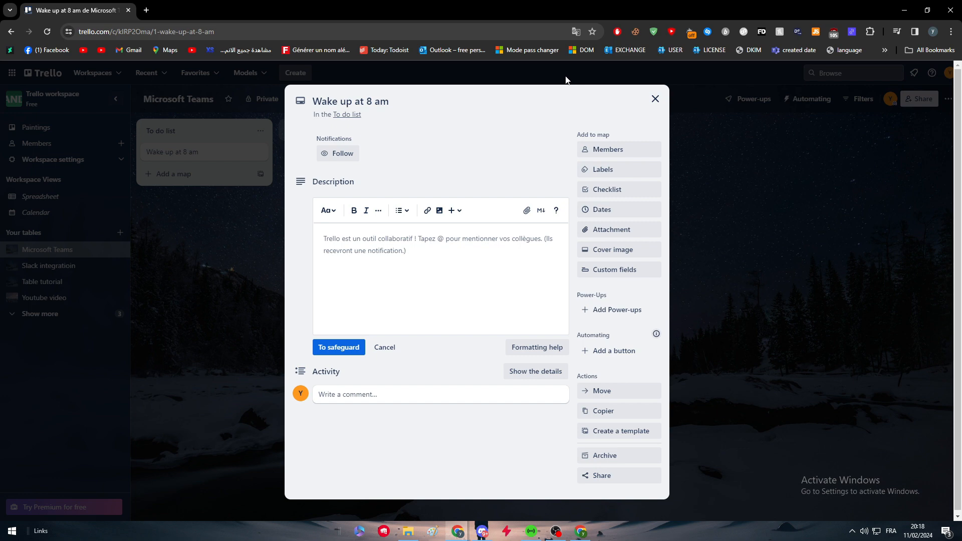
{"action": "mouse_move", "coordinate": [610, 301]}
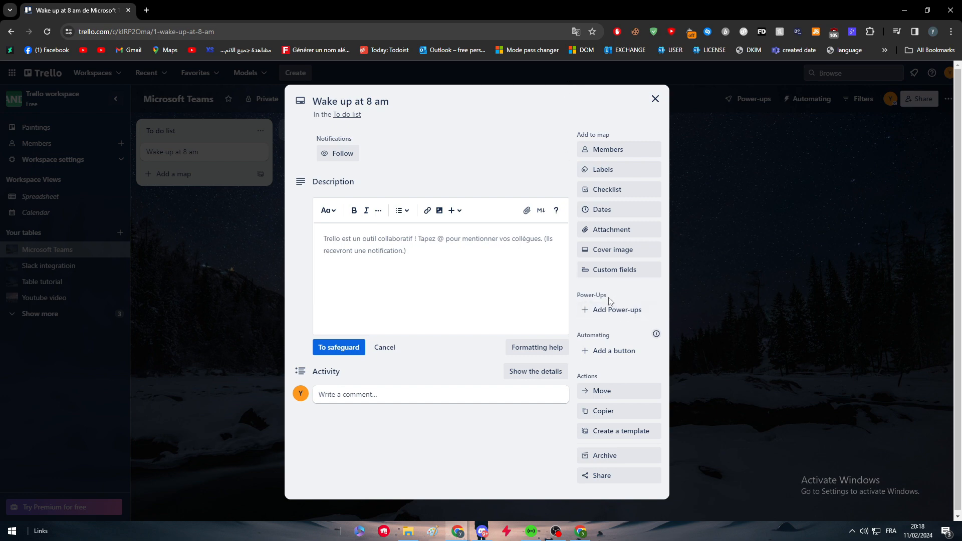
{"action": "mouse_move", "coordinate": [611, 316]}
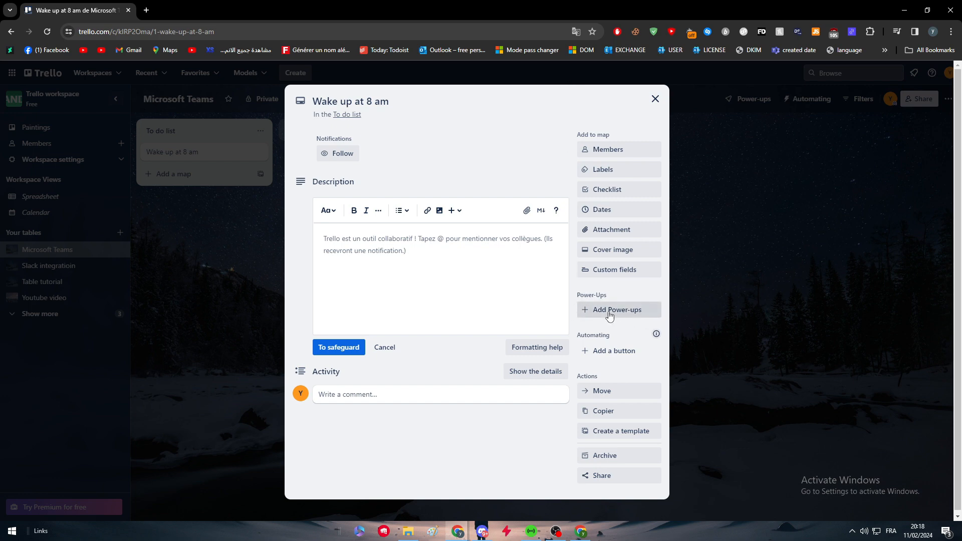
- Open Add Power-ups from the card and scroll through the Power-ups catalogue
{"action": "left_click", "coordinate": [617, 309]}
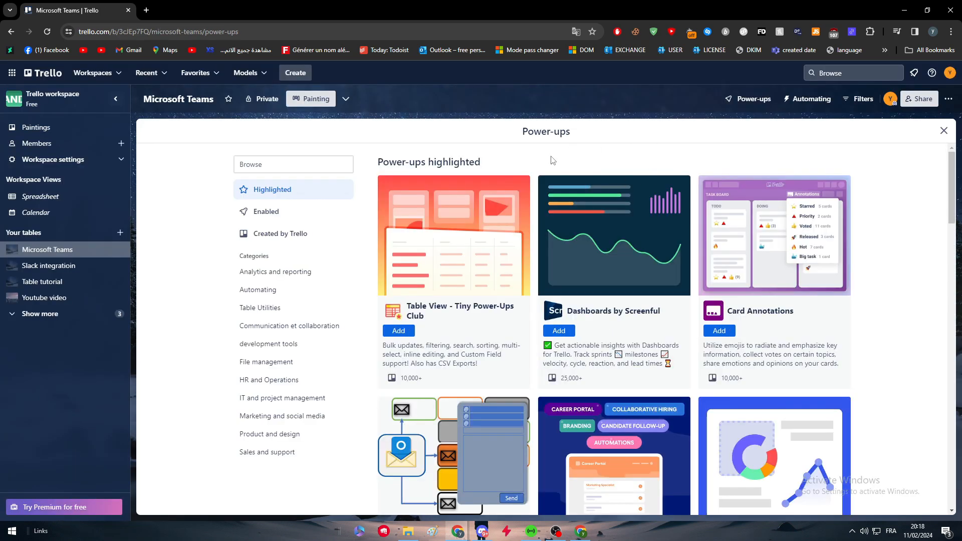
{"action": "scroll", "scroll_direction": "down", "scroll_amount": 3}
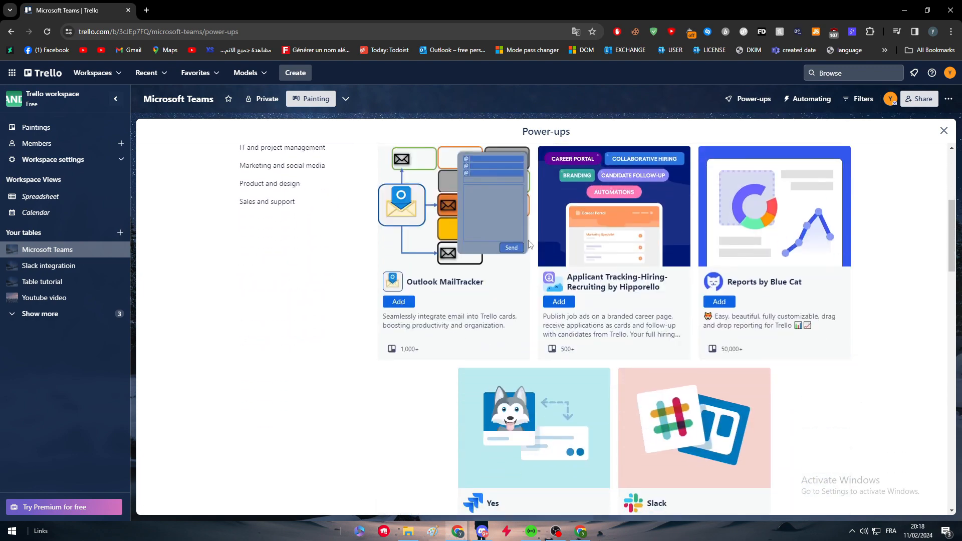
{"action": "scroll", "scroll_direction": "down", "scroll_amount": 3}
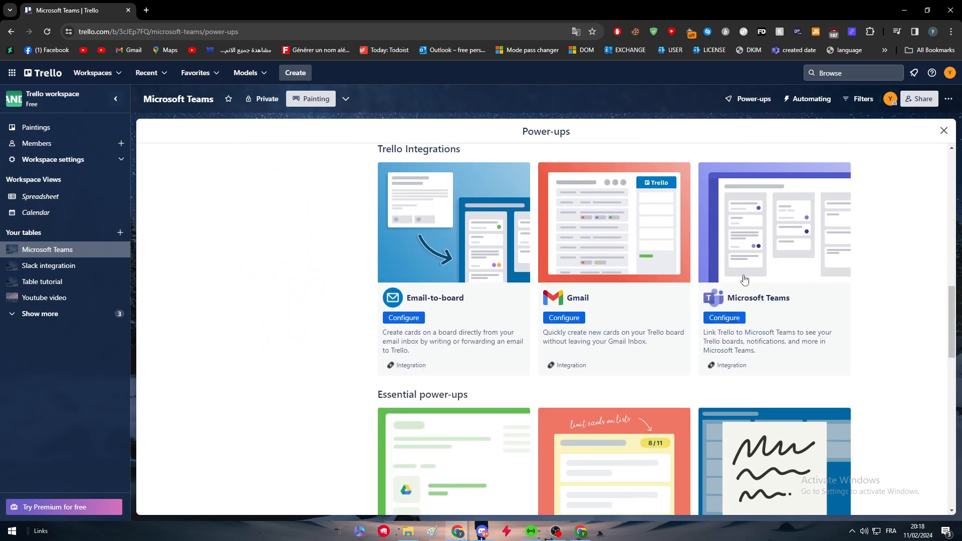
{"action": "scroll", "scroll_direction": "down", "scroll_amount": 3}
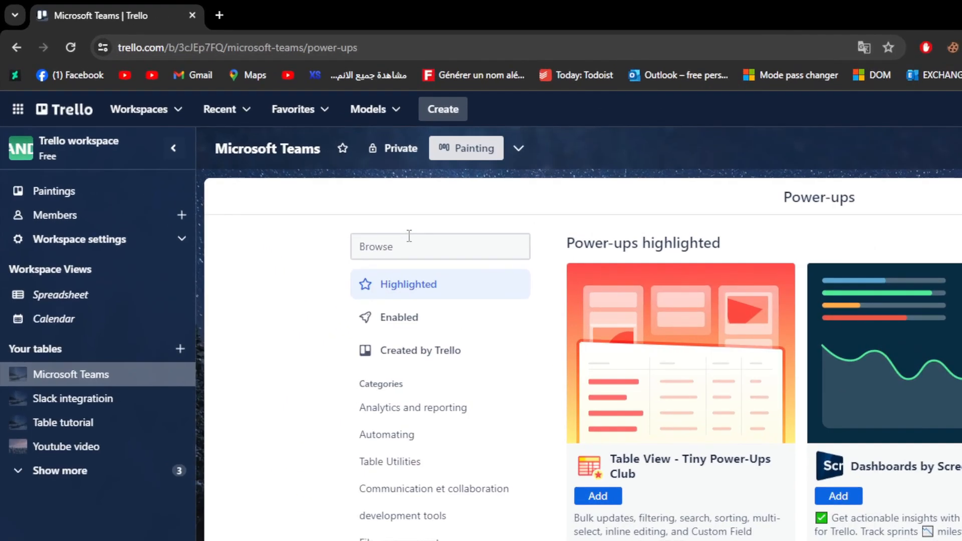
- Search Power-ups for 'Microsoft Teams' and open its overview page
{"action": "type", "text": "Microsoft Teams"}
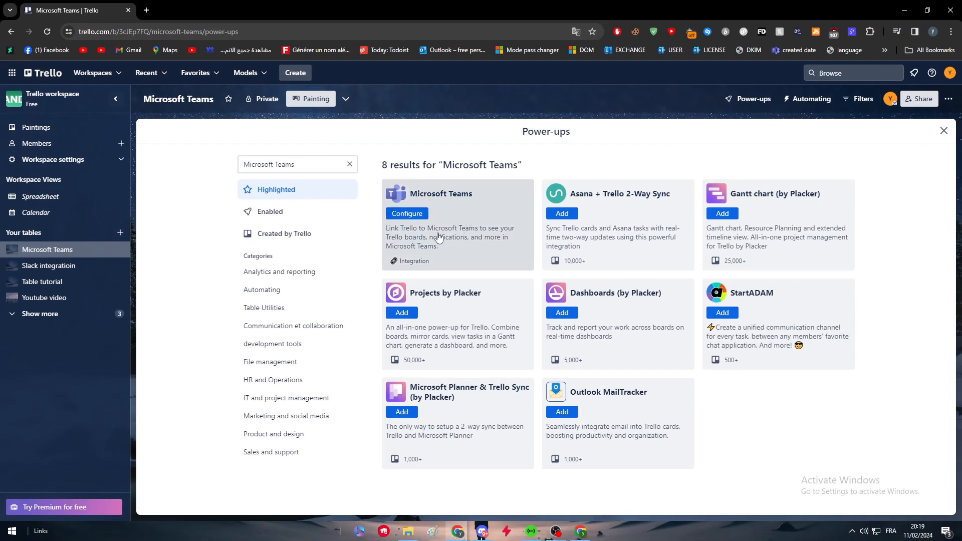
{"action": "left_click", "coordinate": [441, 193]}
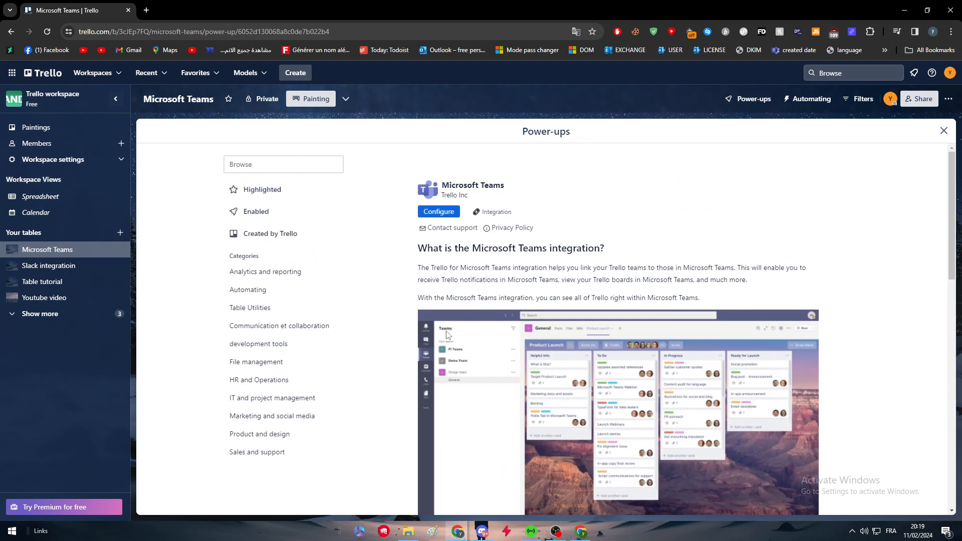
{"action": "mouse_move", "coordinate": [444, 331]}
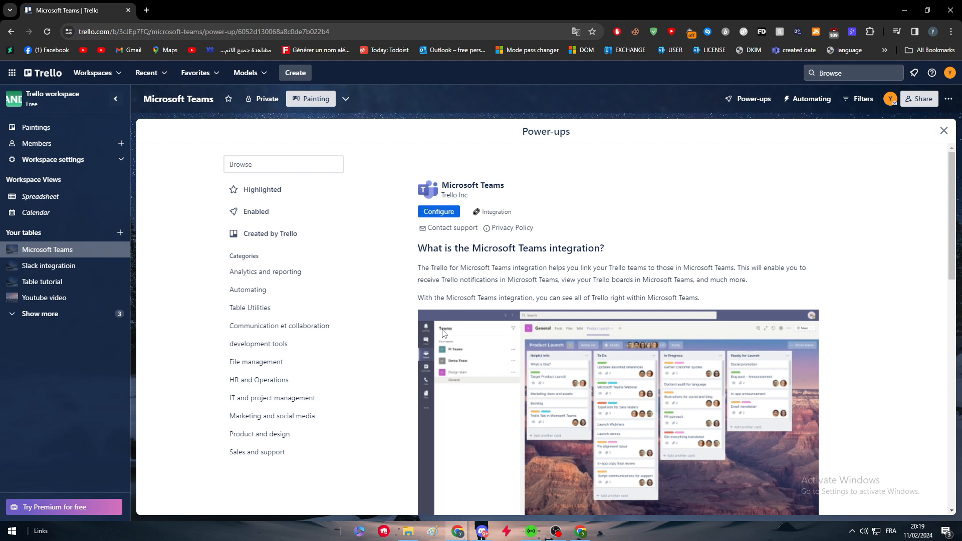
{"action": "scroll", "scroll_direction": "down", "scroll_amount": 3}
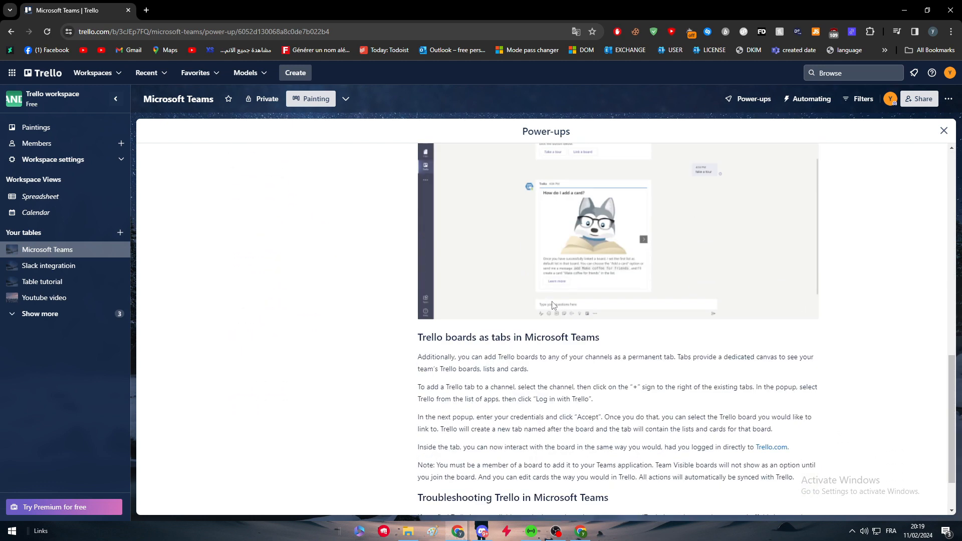
{"action": "scroll", "scroll_direction": "down", "scroll_amount": 3}
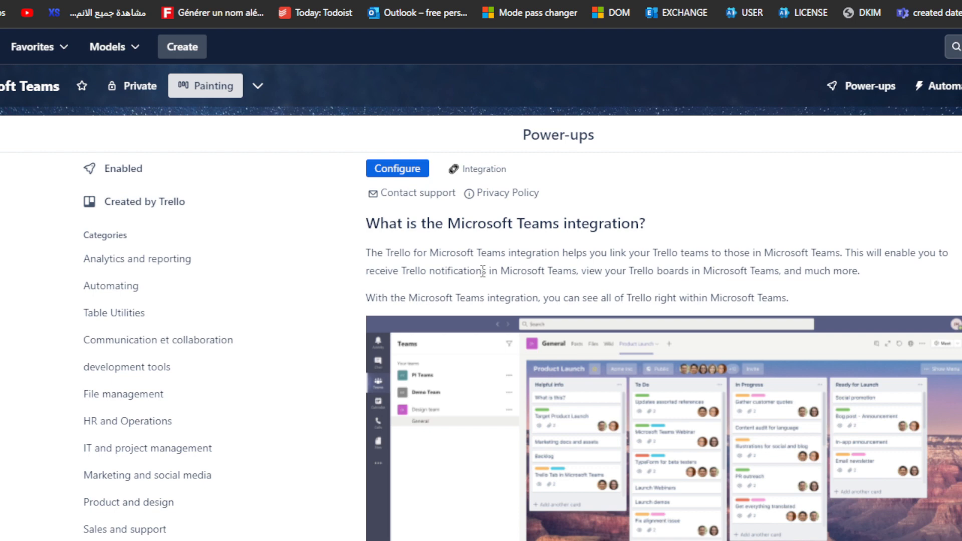
{"action": "scroll", "scroll_direction": "down", "scroll_amount": 3}
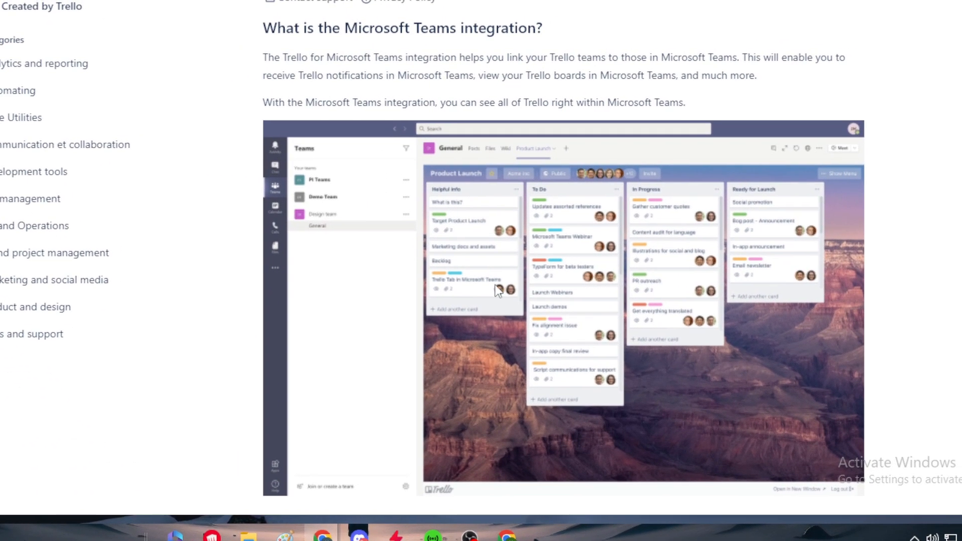
{"action": "scroll", "scroll_direction": "down", "scroll_amount": 3}
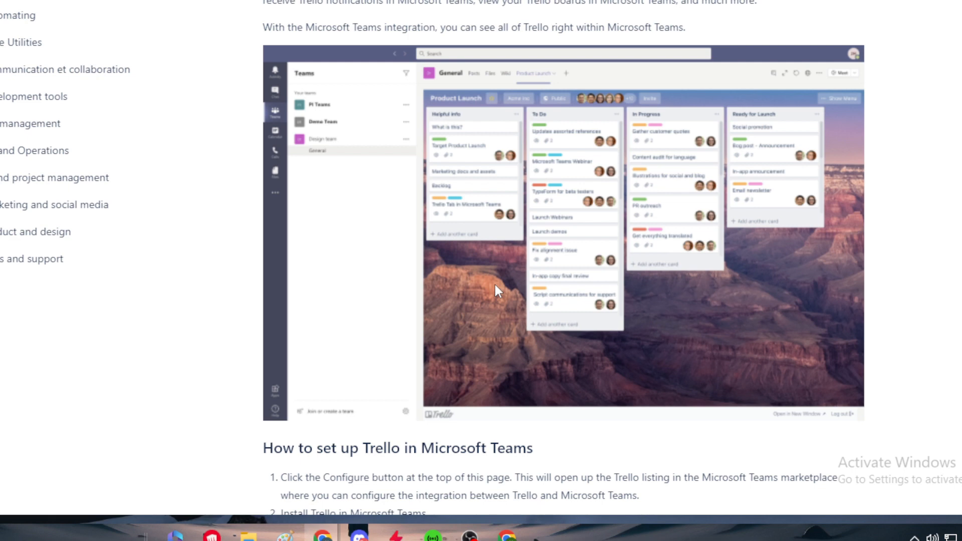
{"action": "mouse_move", "coordinate": [514, 305]}
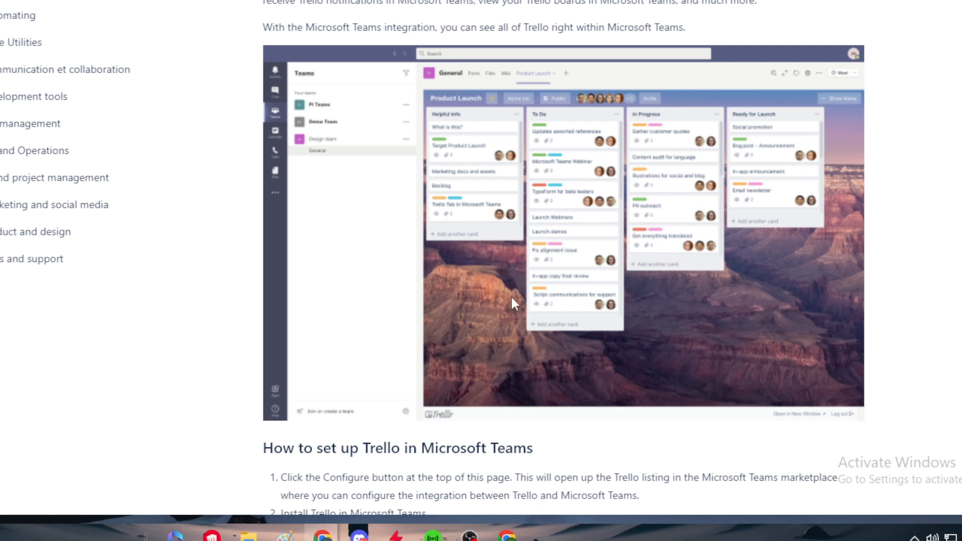
{"action": "scroll", "scroll_direction": "down", "scroll_amount": 3}
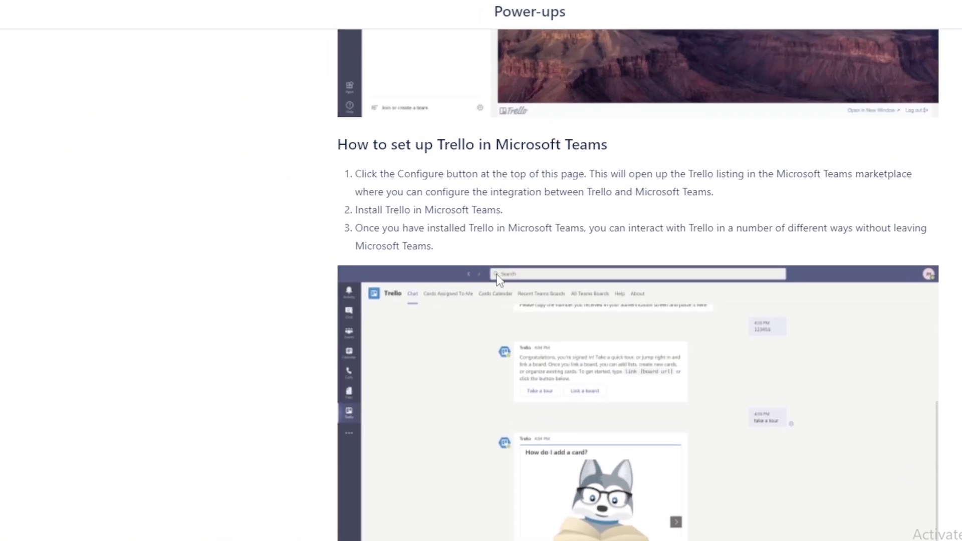
{"action": "mouse_move", "coordinate": [490, 283]}
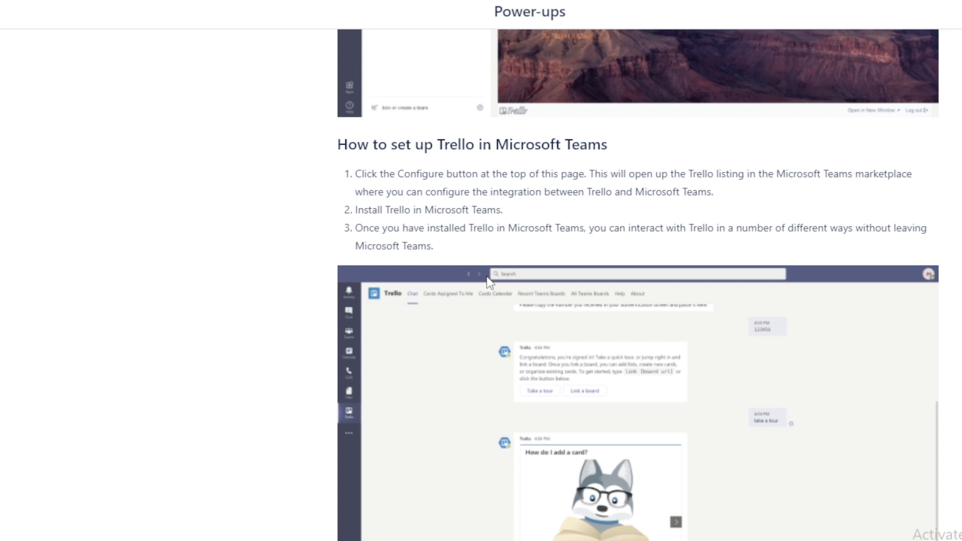
{"action": "scroll", "scroll_direction": "down", "scroll_amount": 3}
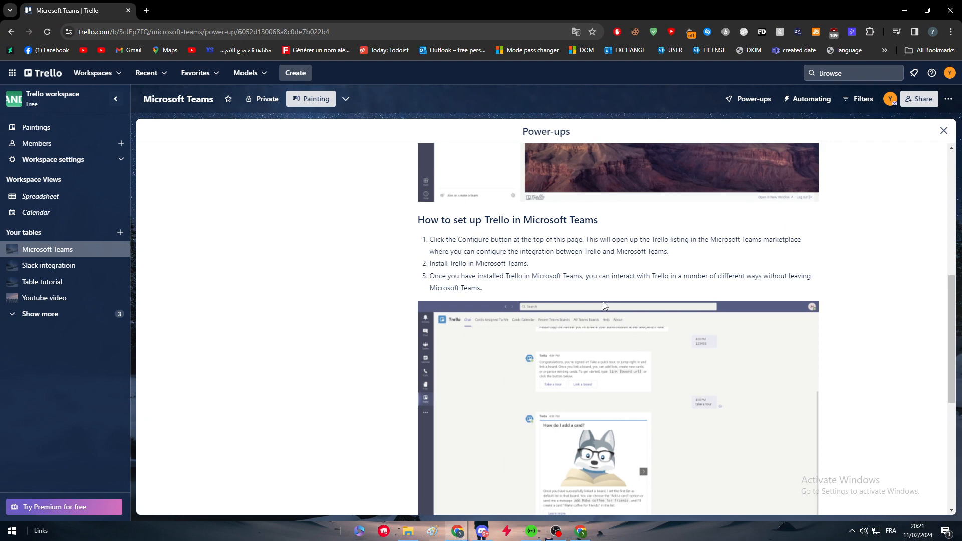
{"action": "scroll", "scroll_direction": "down", "scroll_amount": 3}
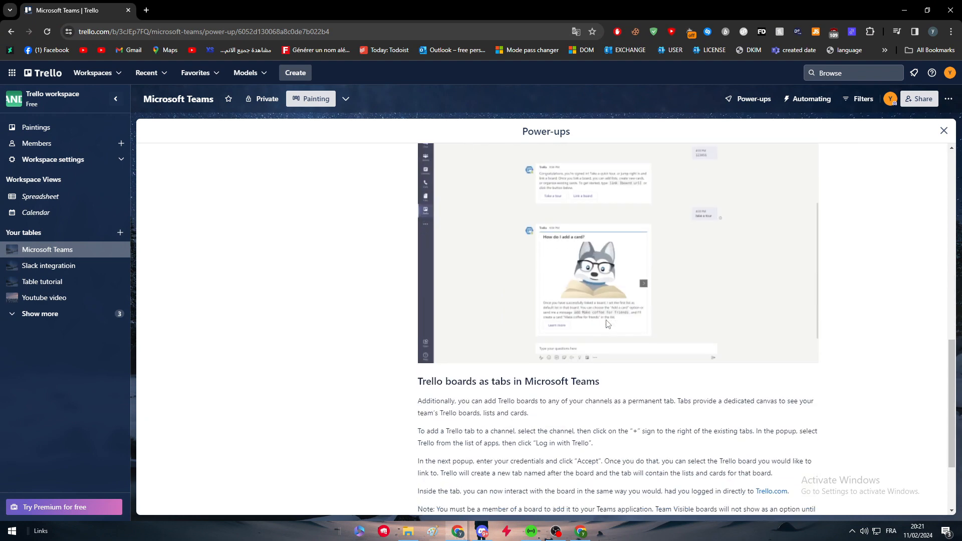
{"action": "scroll", "scroll_direction": "down", "scroll_amount": 3}
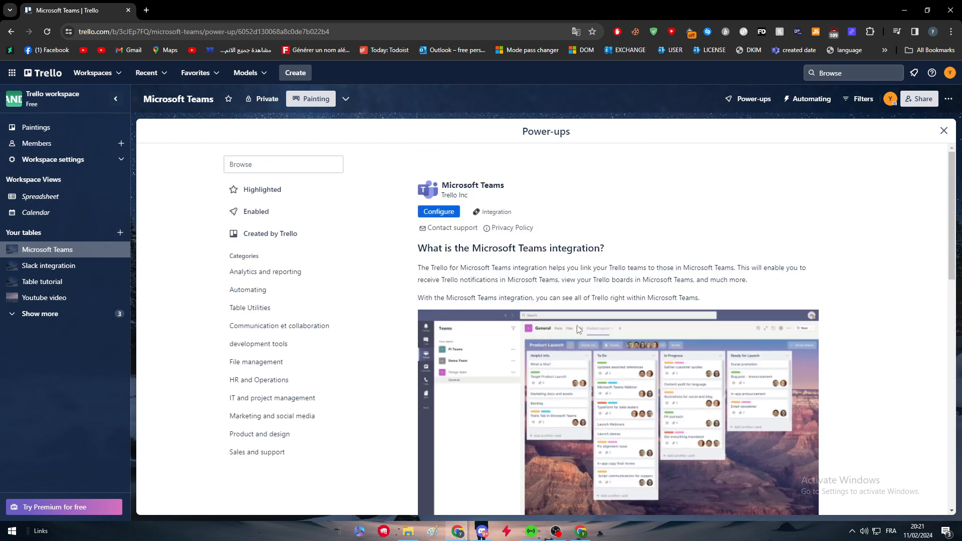
{"action": "mouse_move", "coordinate": [421, 202]}
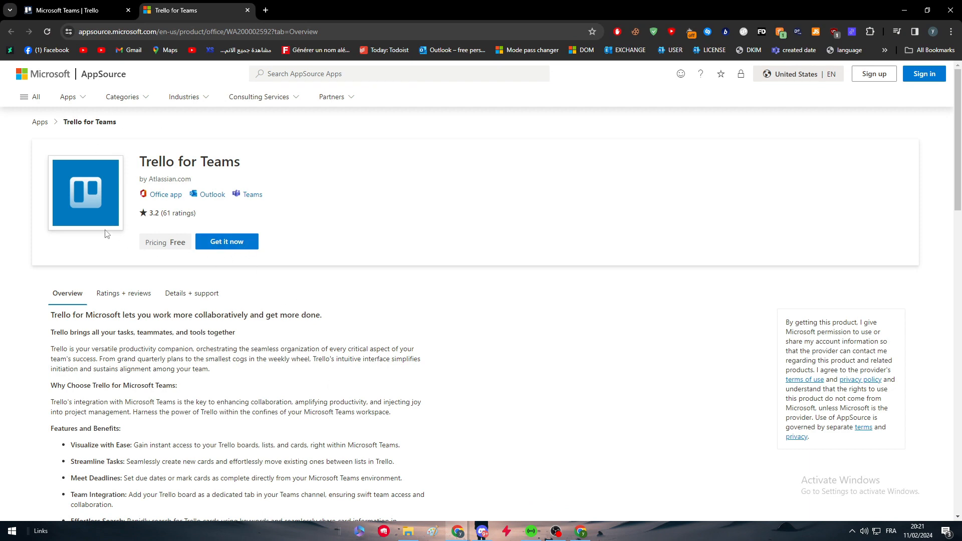
- Scroll down the Trello for Teams AppSource listing's Overview
{"action": "scroll", "scroll_direction": "down", "scroll_amount": 3}
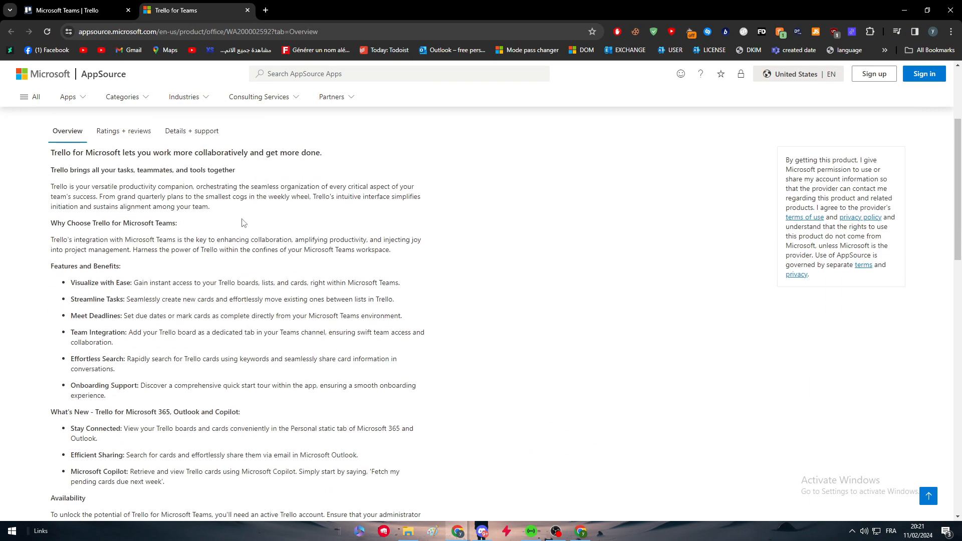
{"action": "scroll", "scroll_direction": "down", "scroll_amount": 3}
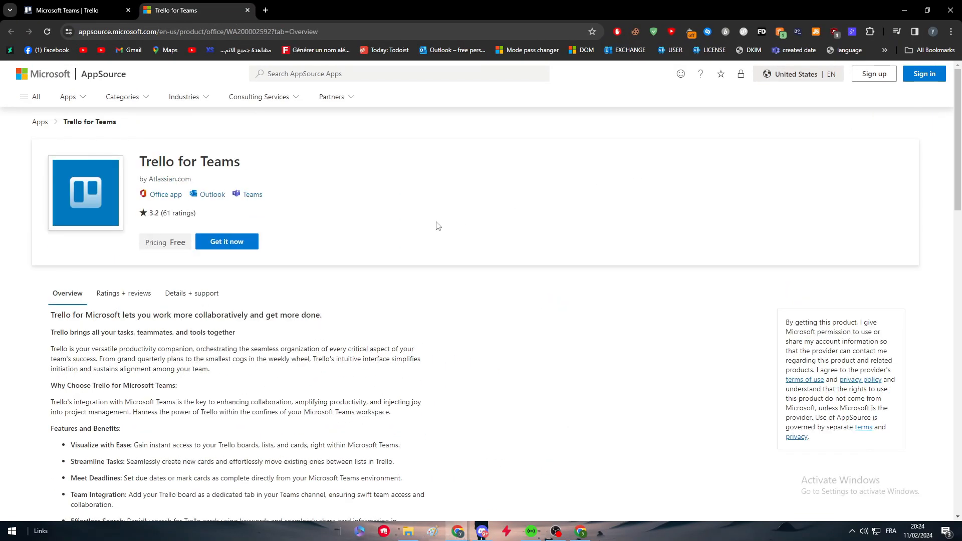
- Choose Get it now for Trello for Teams and pick free account sign-up
{"action": "left_click", "coordinate": [227, 242]}
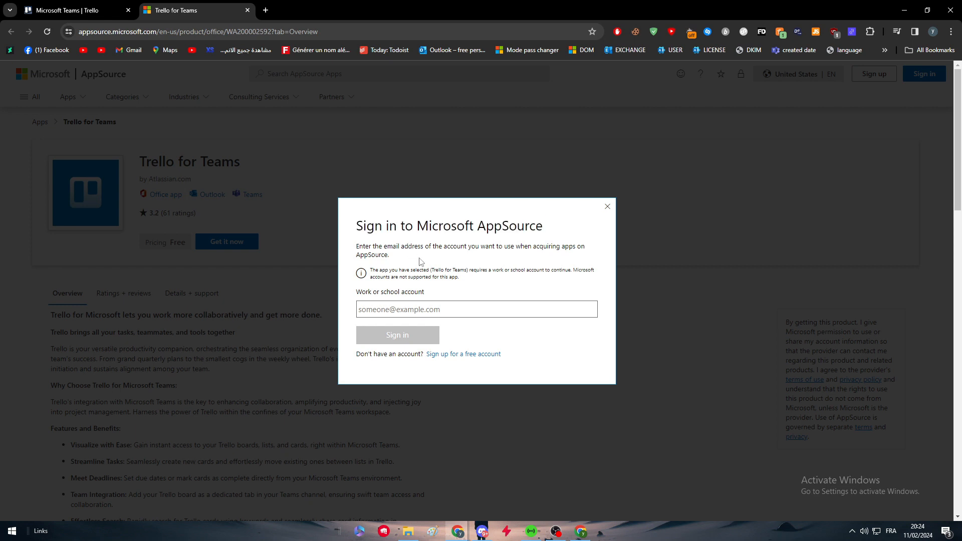
{"action": "mouse_move", "coordinate": [434, 283]}
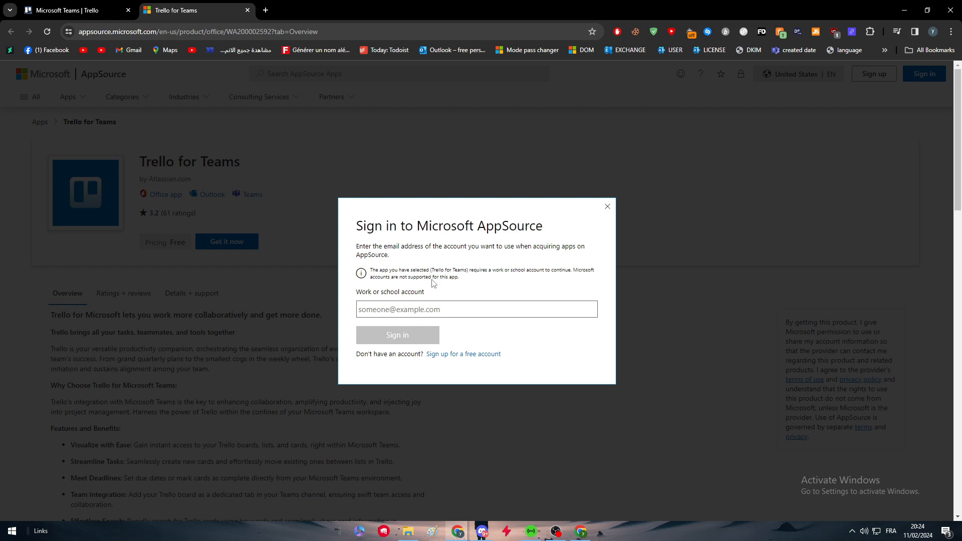
{"action": "mouse_move", "coordinate": [411, 241]}
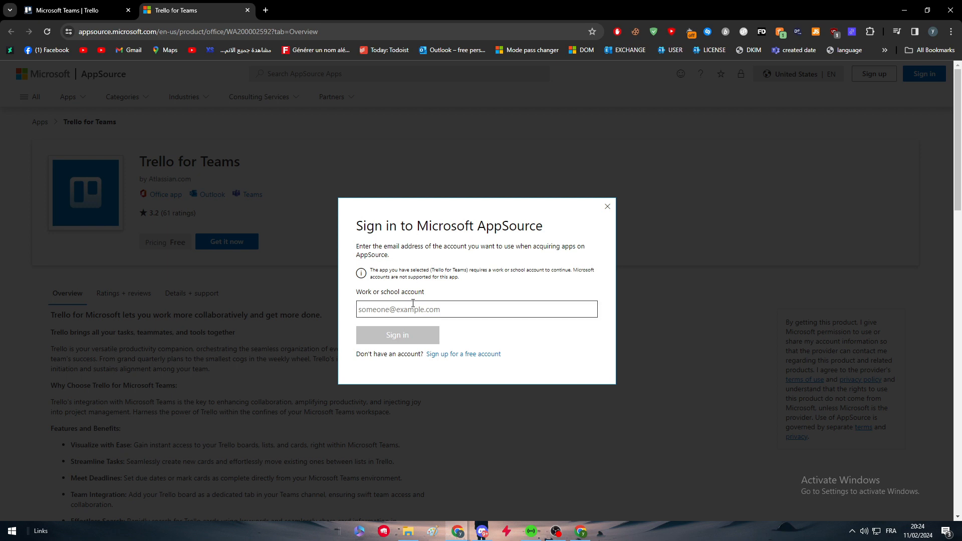
{"action": "mouse_move", "coordinate": [415, 300]}
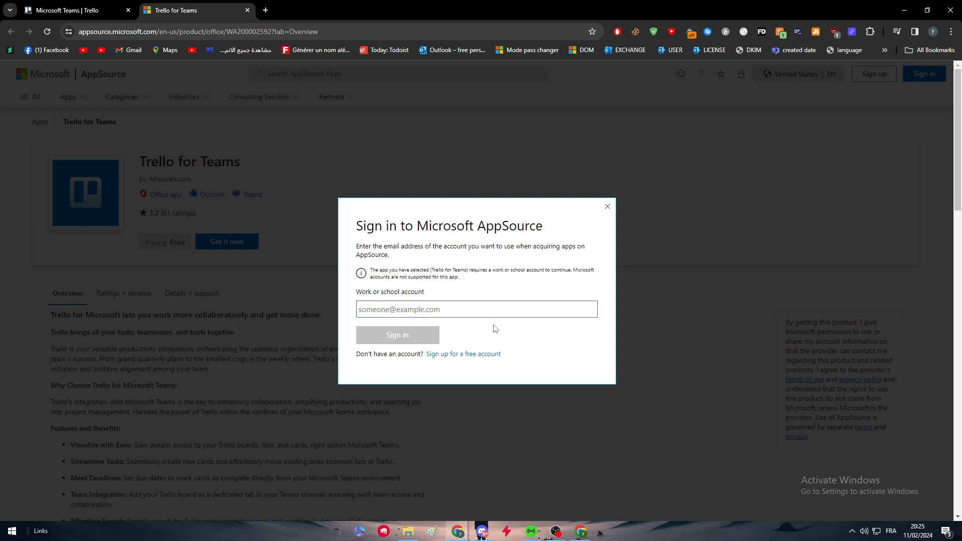
{"action": "mouse_move", "coordinate": [457, 363]}
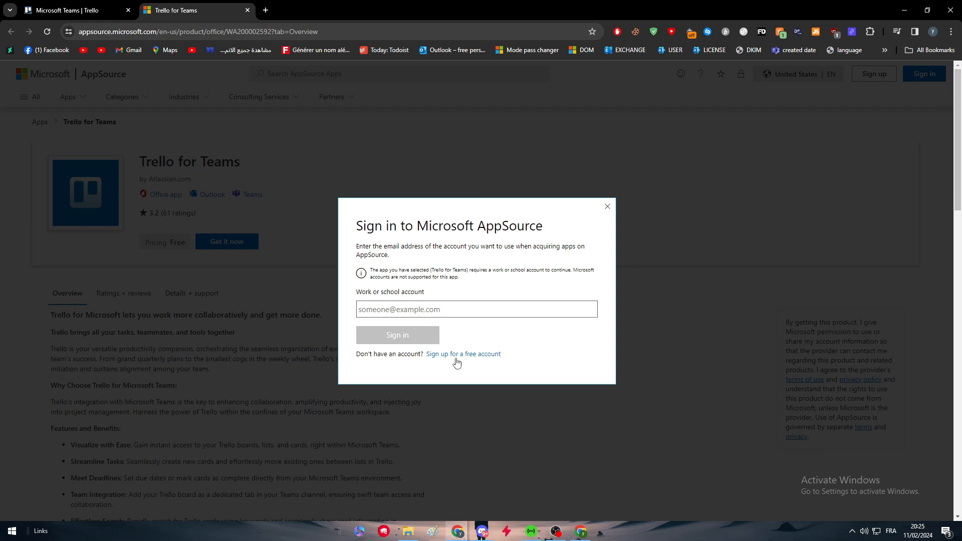
{"action": "left_click", "coordinate": [463, 354]}
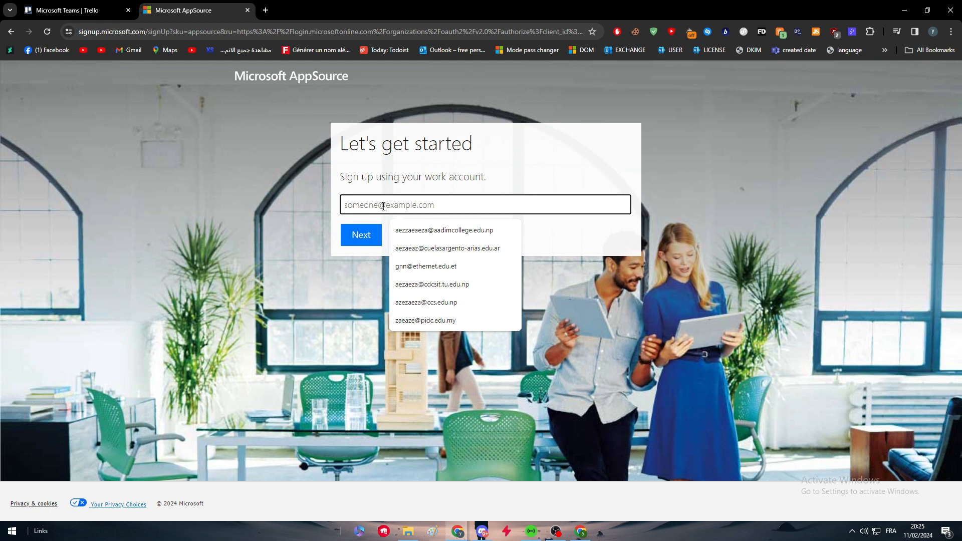
- Submit the work email 'eazeazea@exmp…' for sign-up, then return to the Trello tab
{"action": "left_click", "coordinate": [509, 230]}
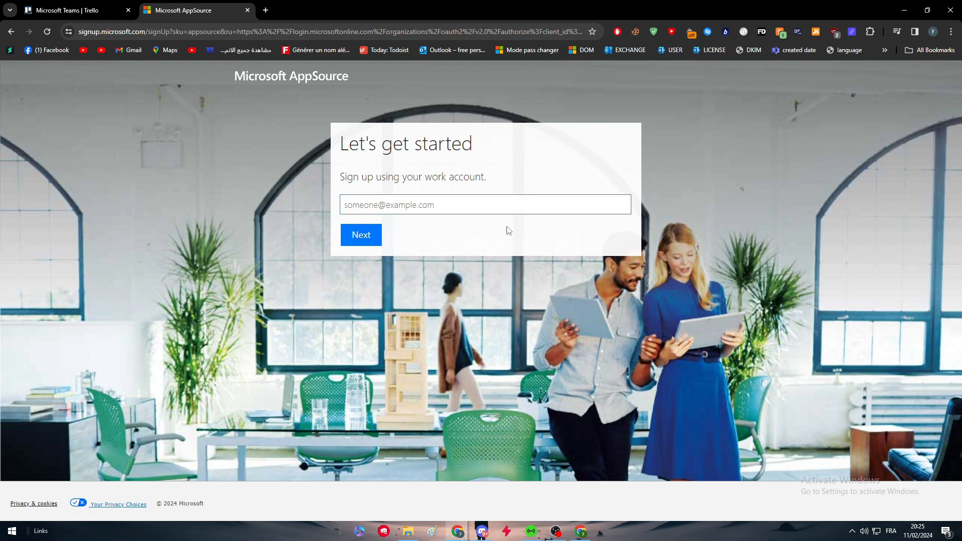
{"action": "type", "text": "eazeazea"}
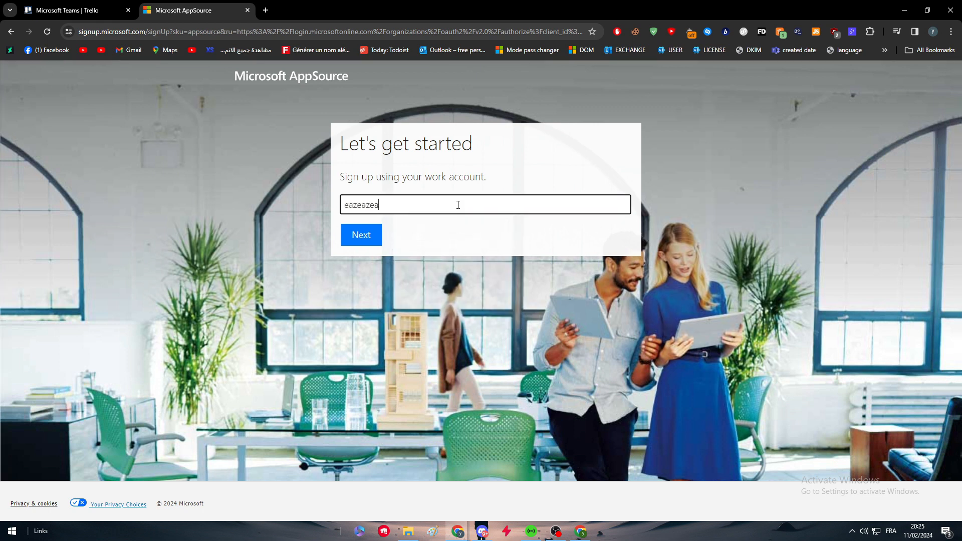
{"action": "type", "text": "@exmpl"}
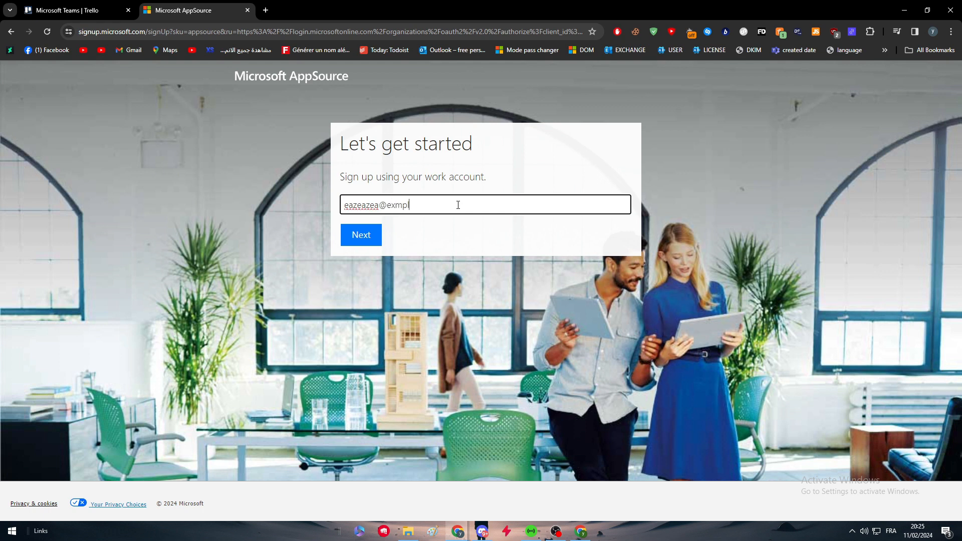
{"action": "left_click", "coordinate": [361, 235]}
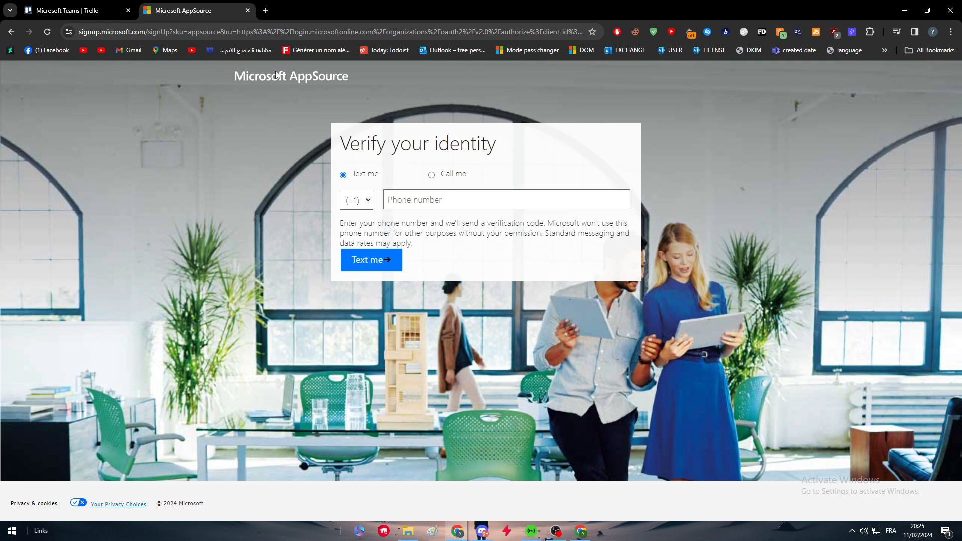
{"action": "mouse_move", "coordinate": [224, 198]}
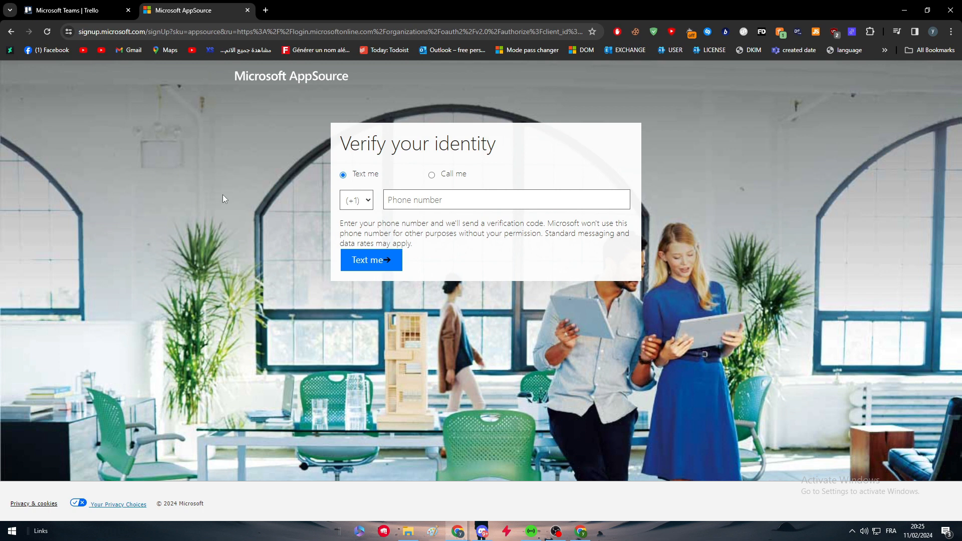
{"action": "left_click", "coordinate": [71, 10]}
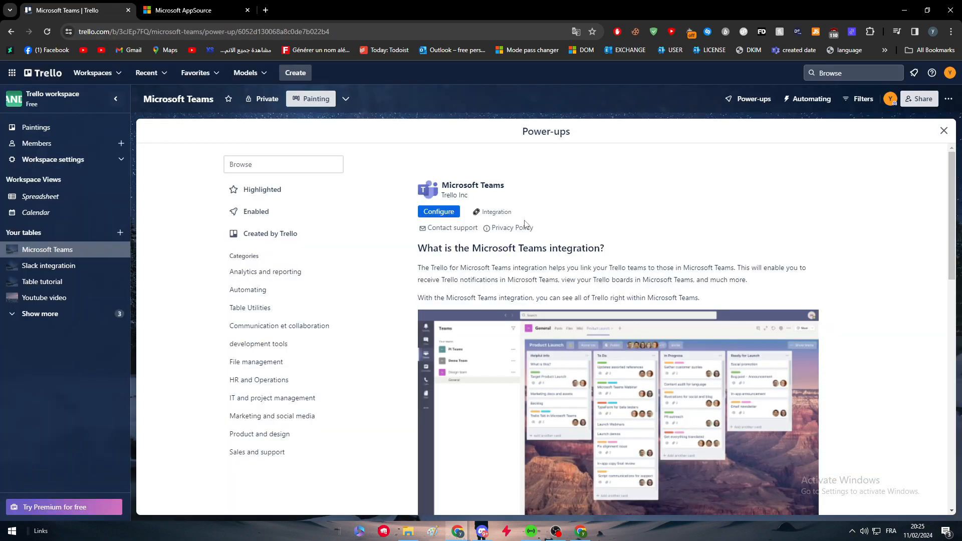
- Scroll down the Microsoft Teams power-up overview page
{"action": "scroll", "scroll_direction": "down", "scroll_amount": 3}
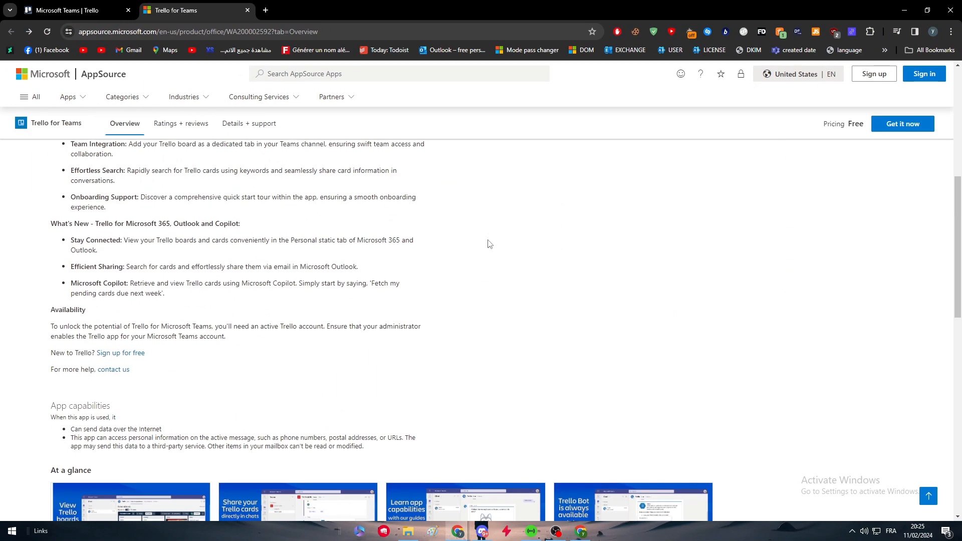
{"action": "scroll", "scroll_direction": "down", "scroll_amount": 3}
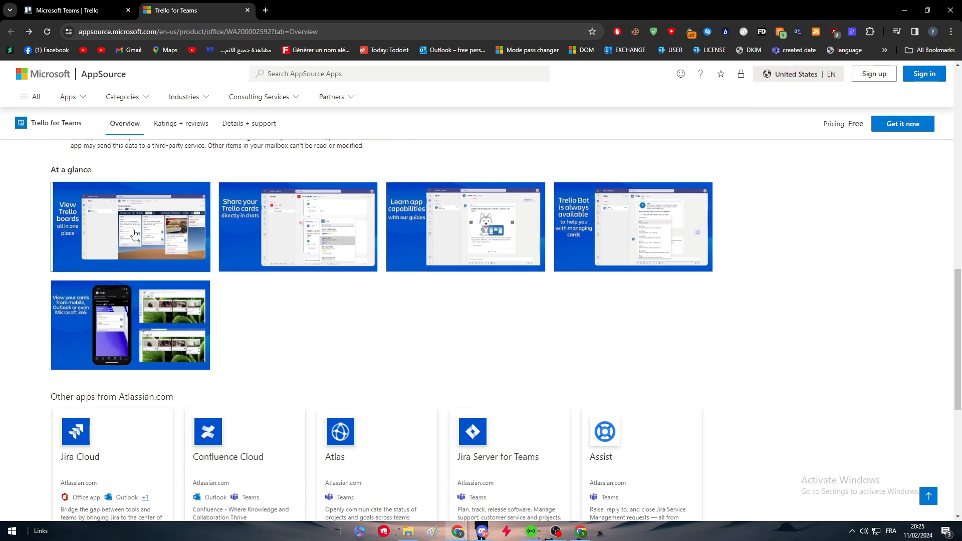
{"action": "left_click", "coordinate": [133, 233]}
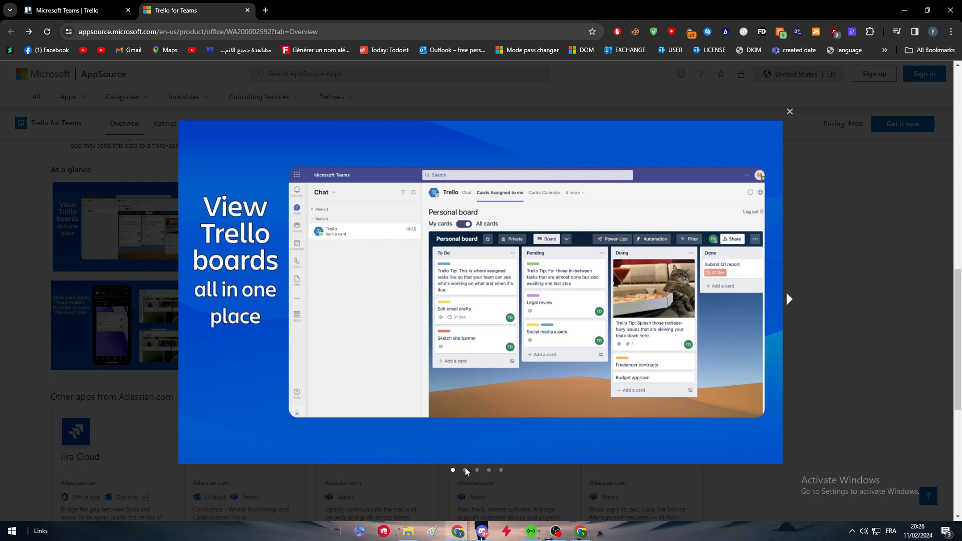
{"action": "mouse_move", "coordinate": [464, 470]}
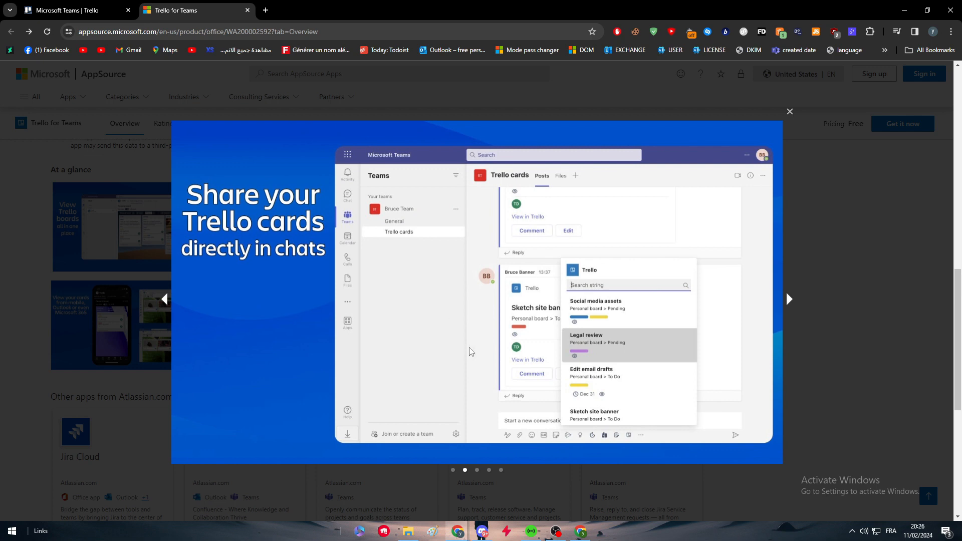
{"action": "left_click", "coordinate": [789, 299]}
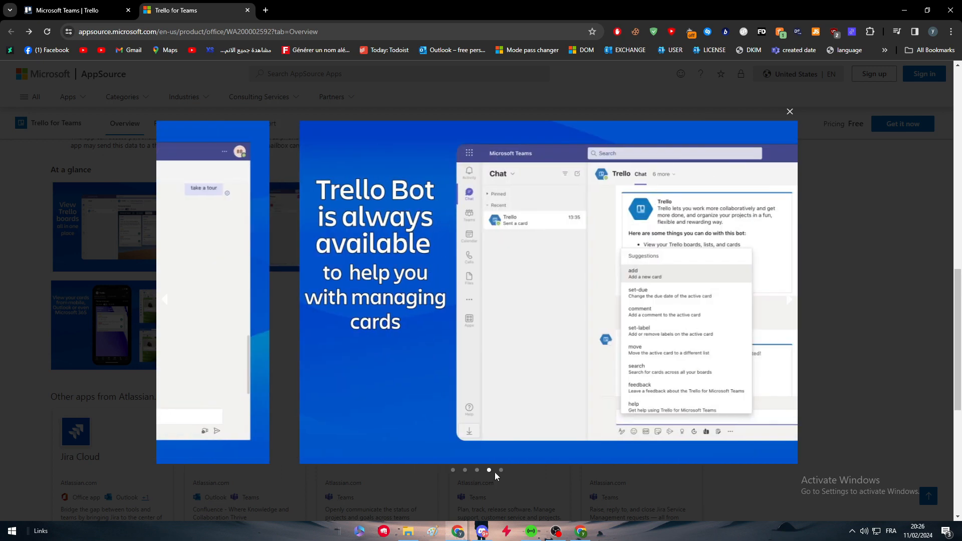
{"action": "left_click", "coordinate": [501, 471]}
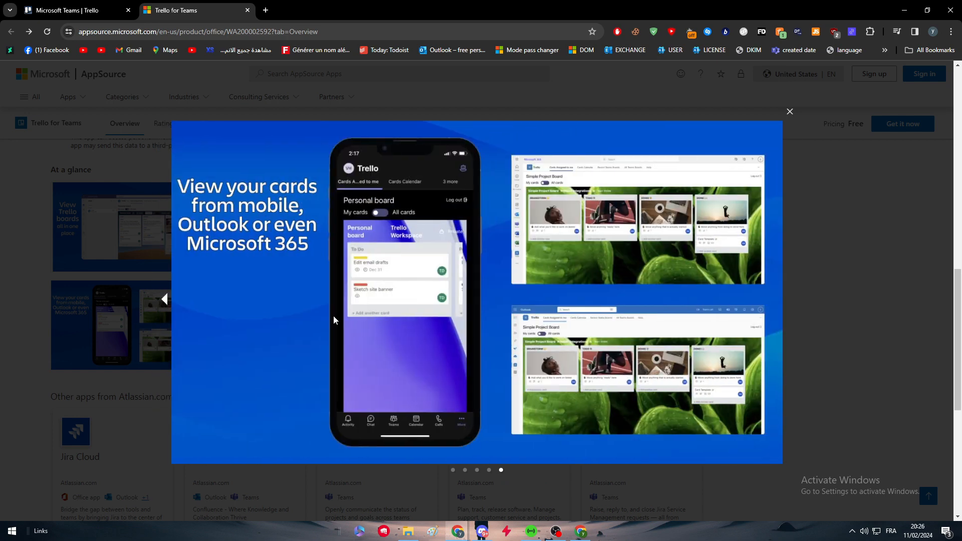
{"action": "left_click", "coordinate": [790, 111]}
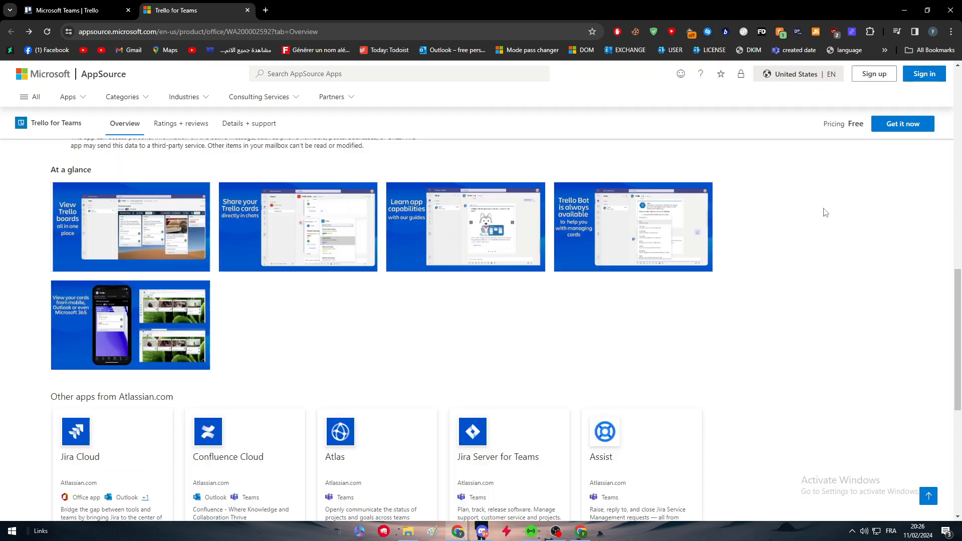
{"action": "mouse_move", "coordinate": [588, 359]}
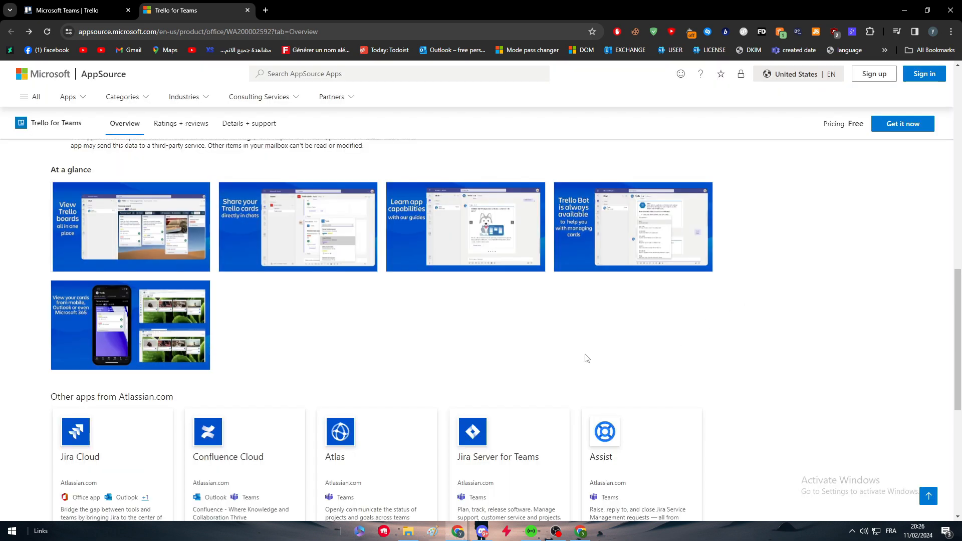